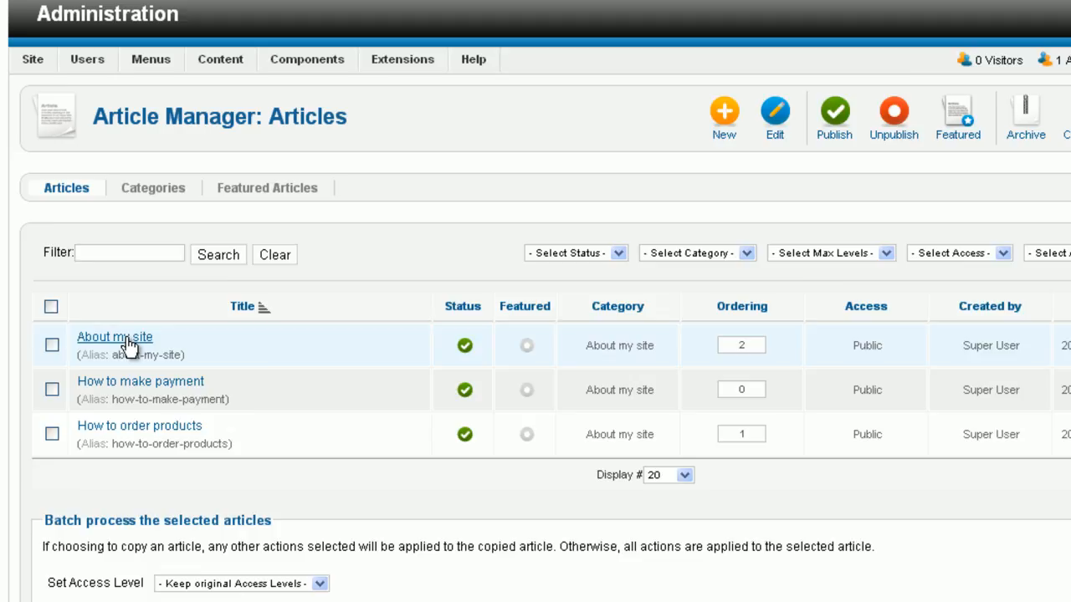
- Open the About my site article and format its welcome line as Heading 1
left_click(114, 336)
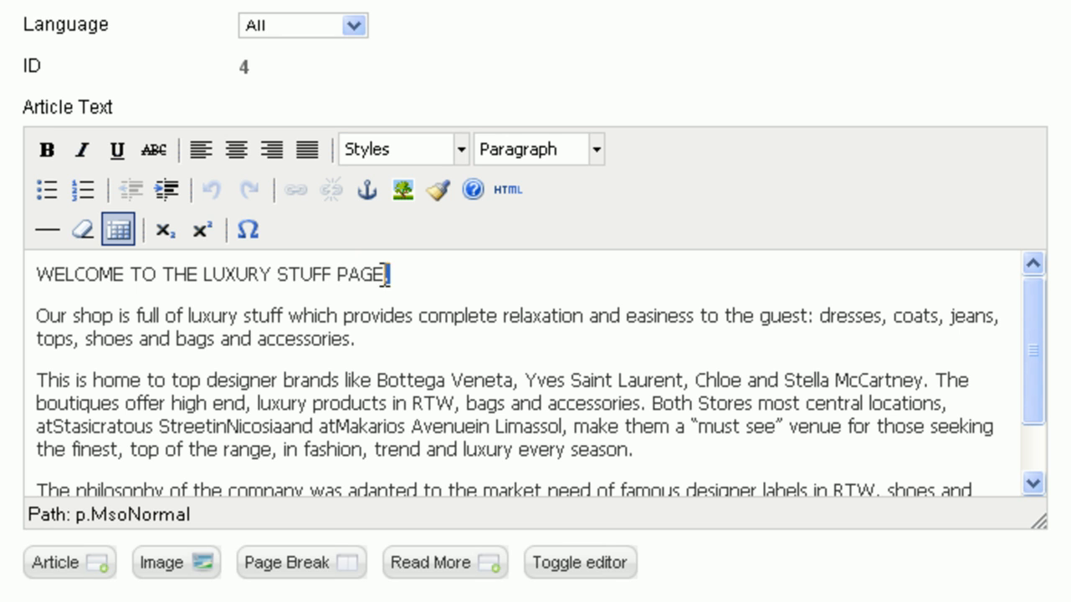
triple_click(209, 274)
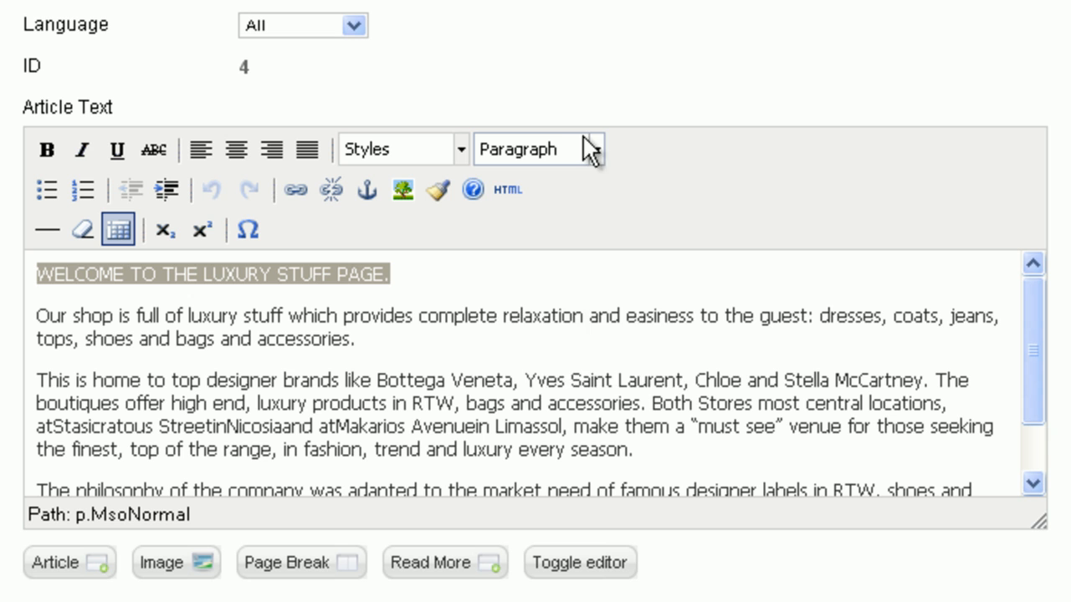
left_click(593, 149)
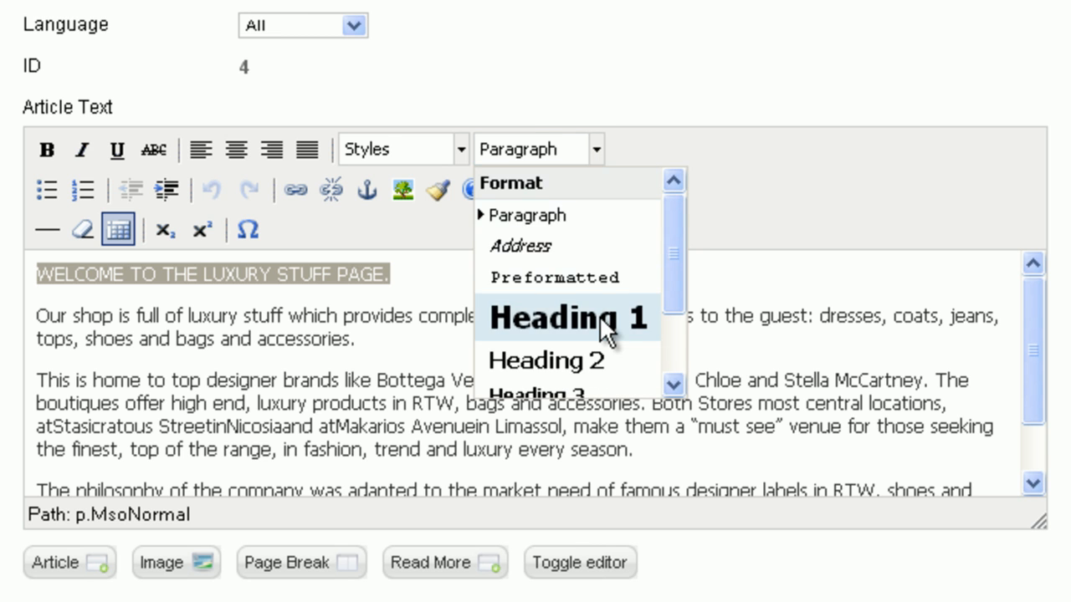
left_click(569, 319)
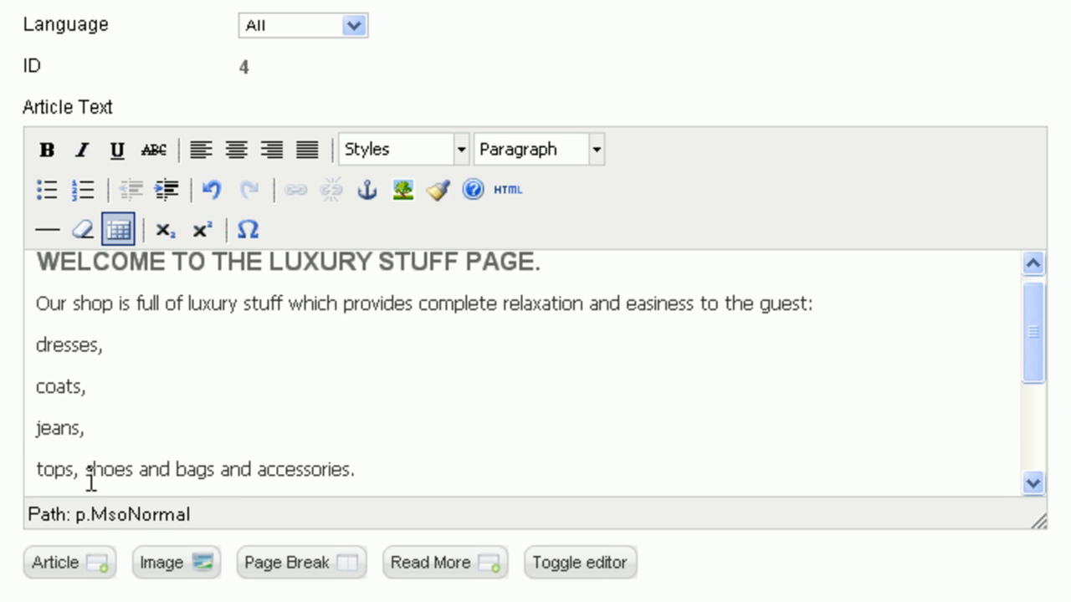
- Make the clothing items a bulleted list and set the words 'luxury stuff' in bold
double_click(92, 468)
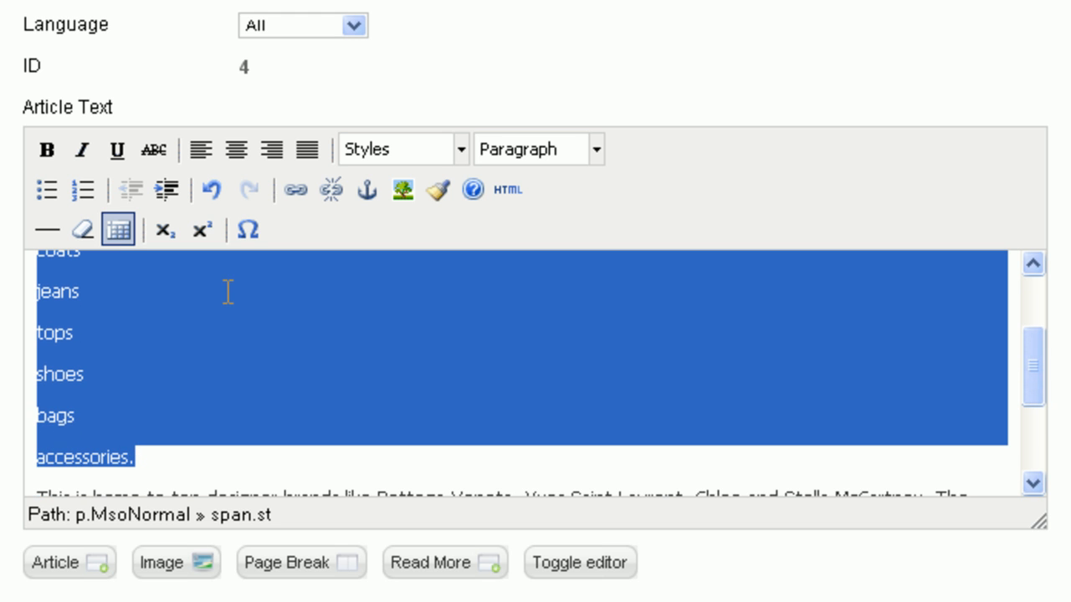
left_click(47, 191)
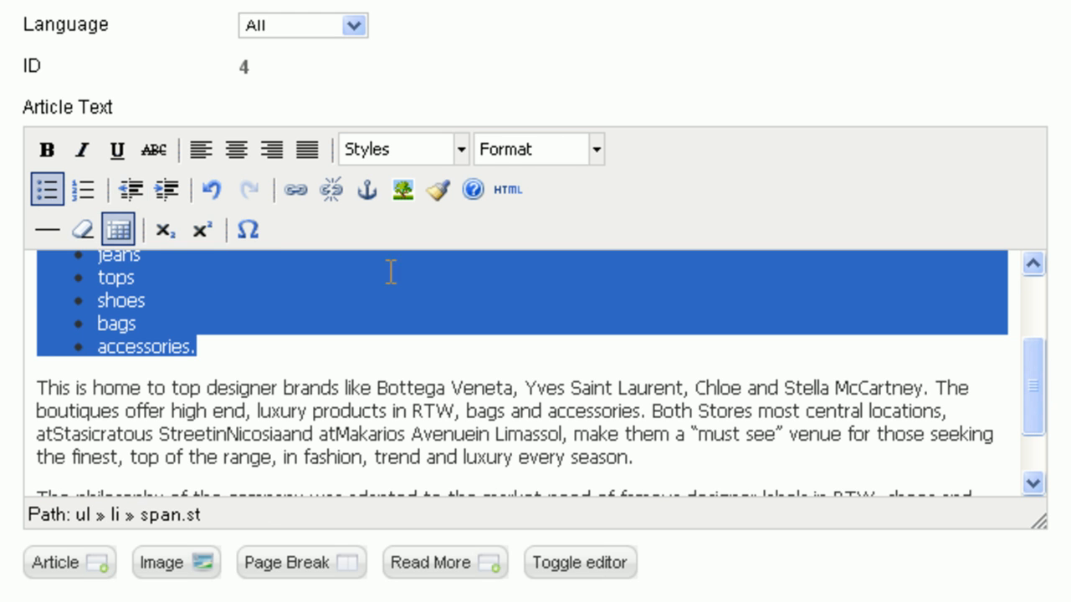
scroll("up", 3)
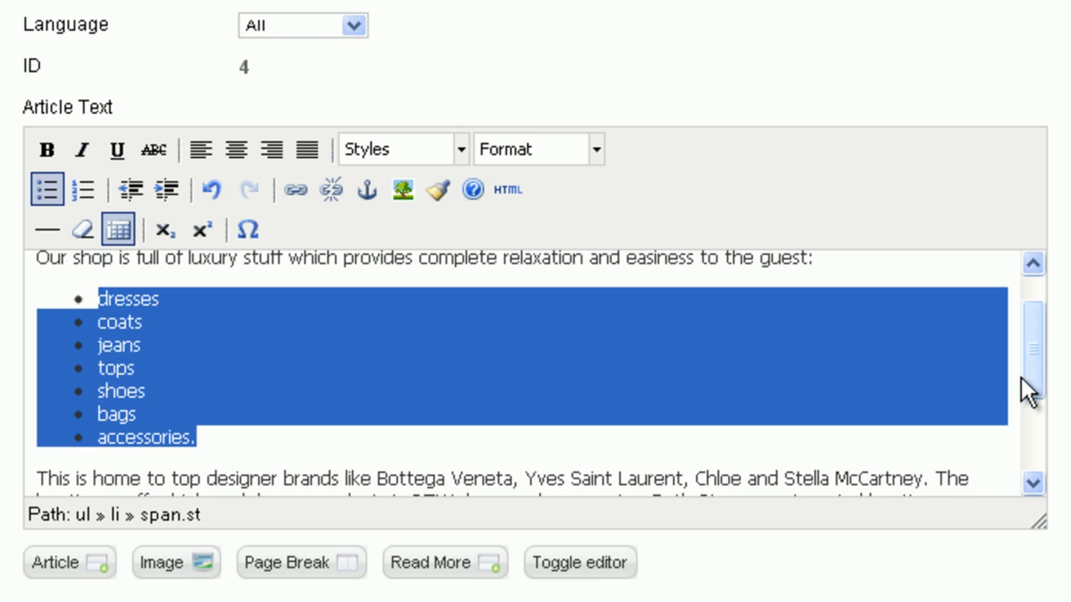
scroll("up", 3)
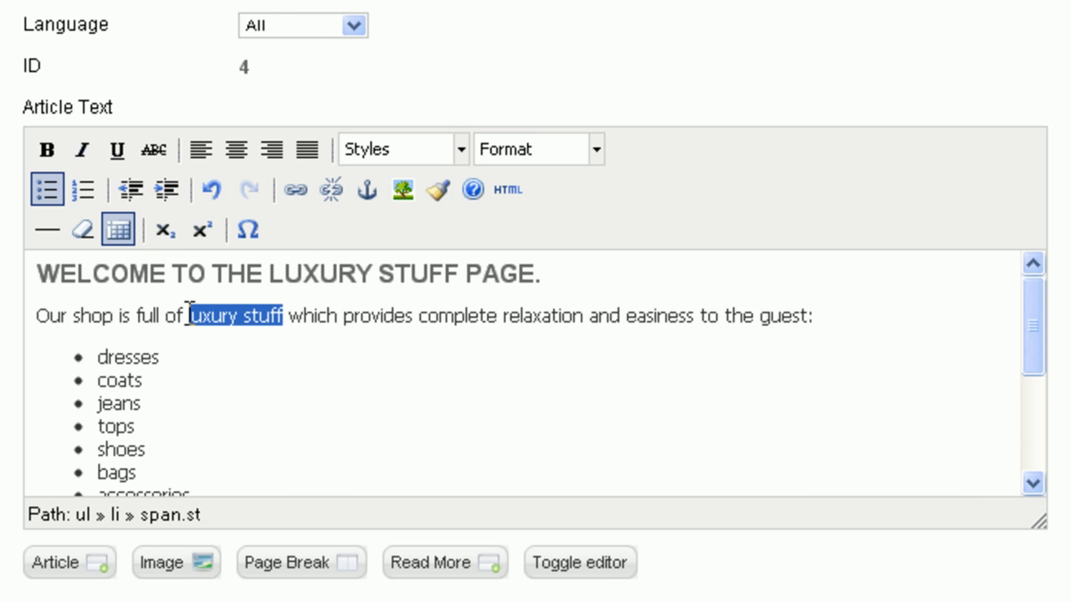
left_click(46, 151)
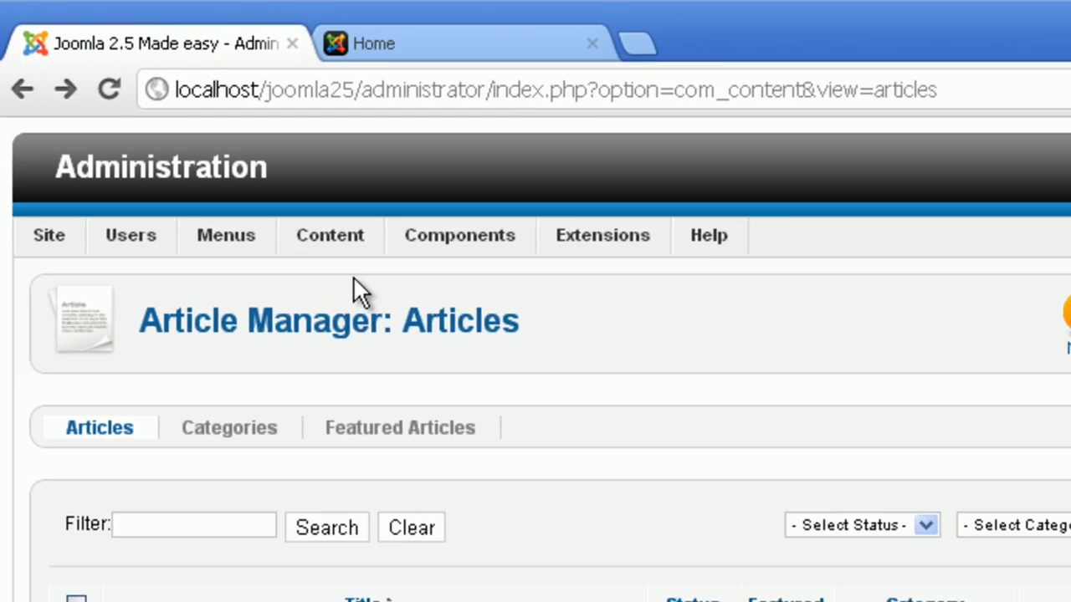
- Go to the Media Manager and create an about-my-site folder in the images
left_click(330, 234)
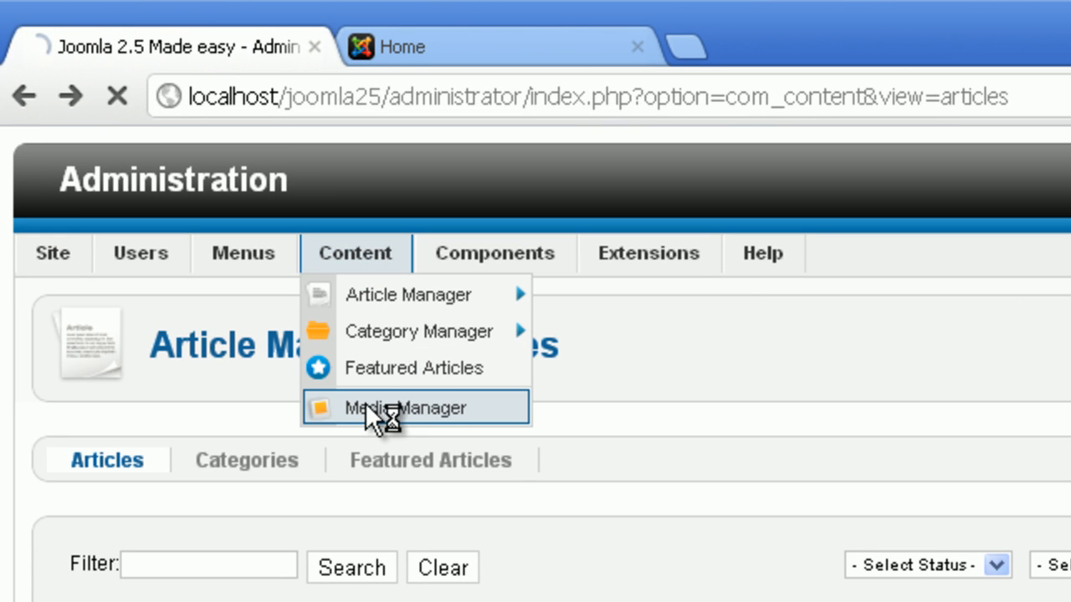
left_click(404, 408)
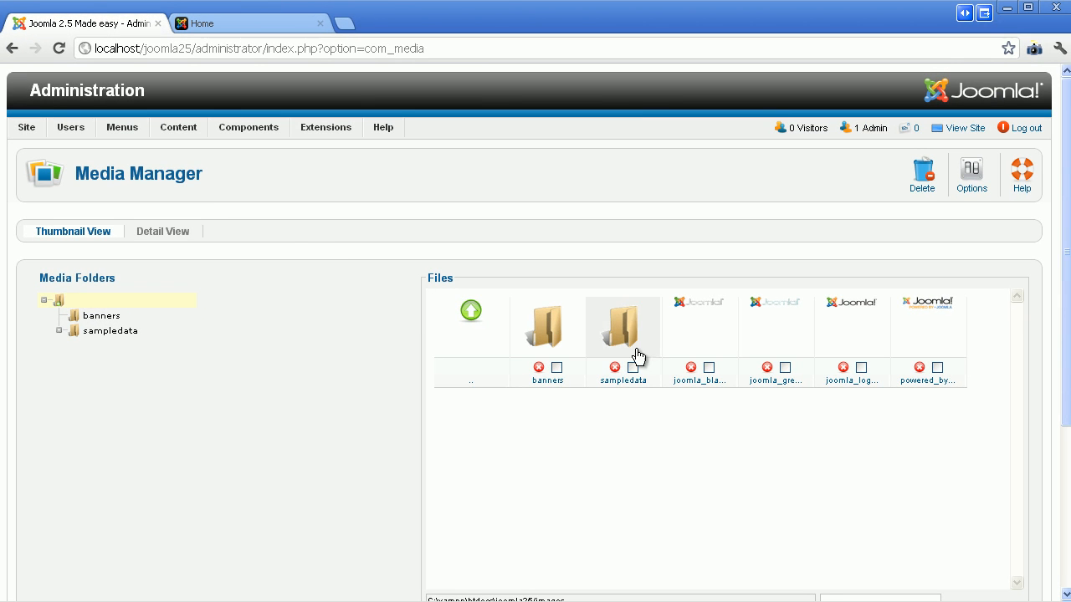
scroll("down", 3)
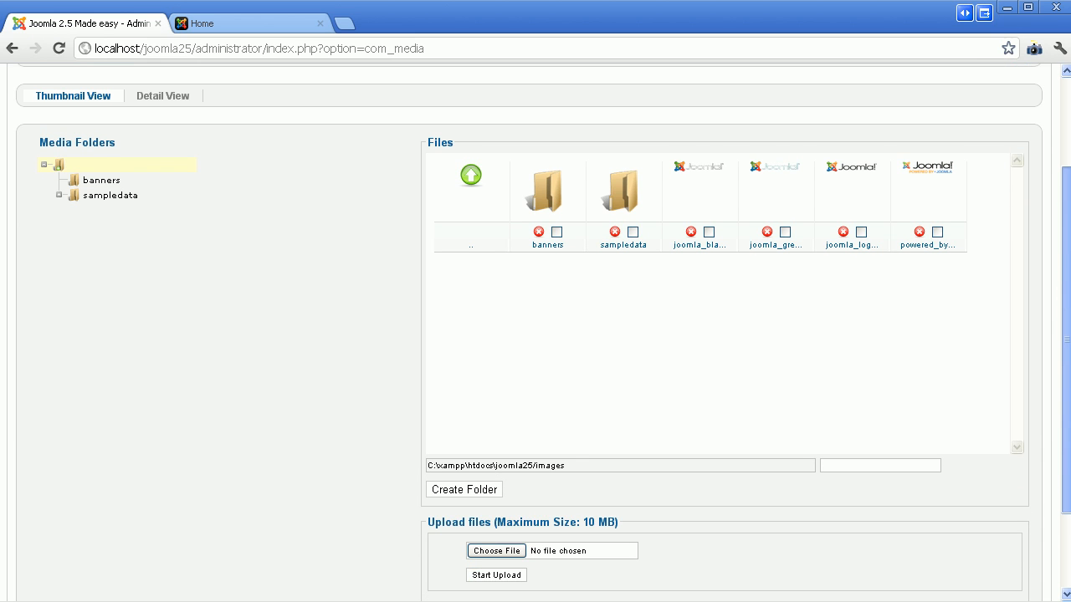
type("about-my-site")
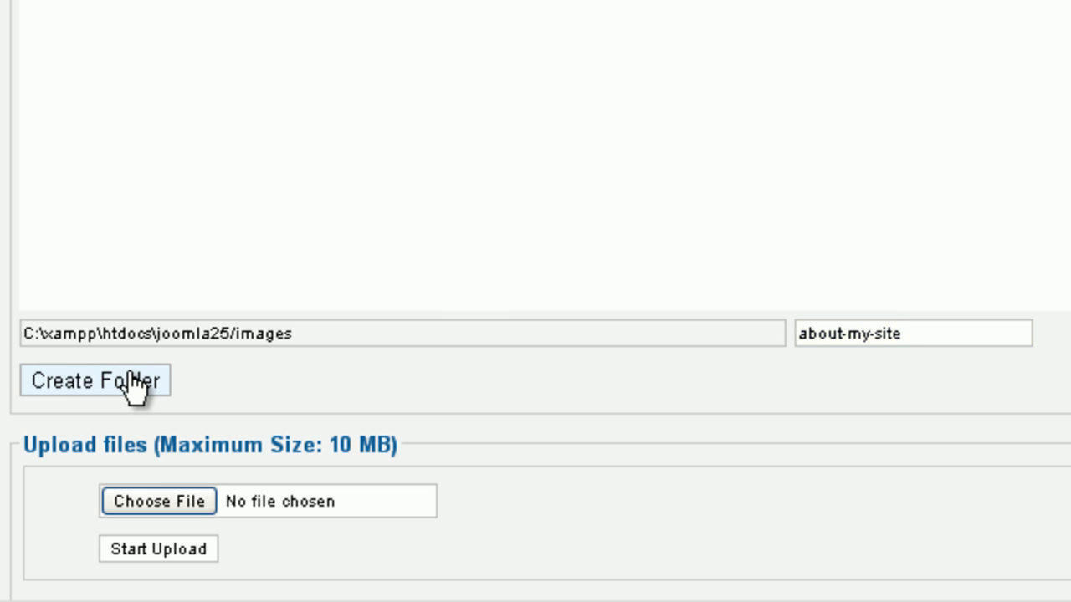
left_click(95, 381)
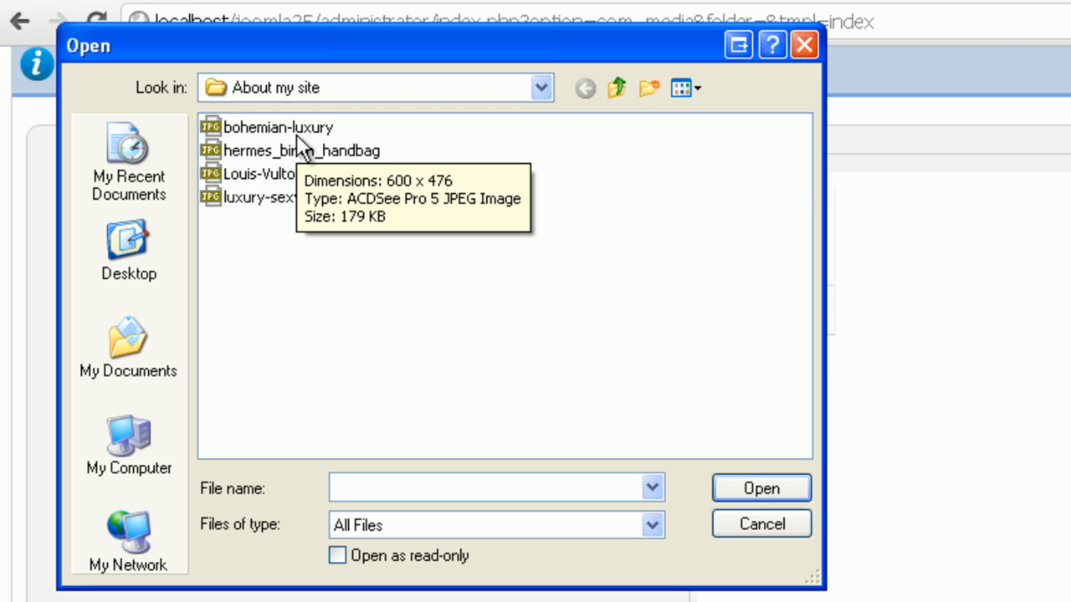
- Choose bohemian-luxury.jpg and start its upload into the about-my-site folder
left_click(278, 127)
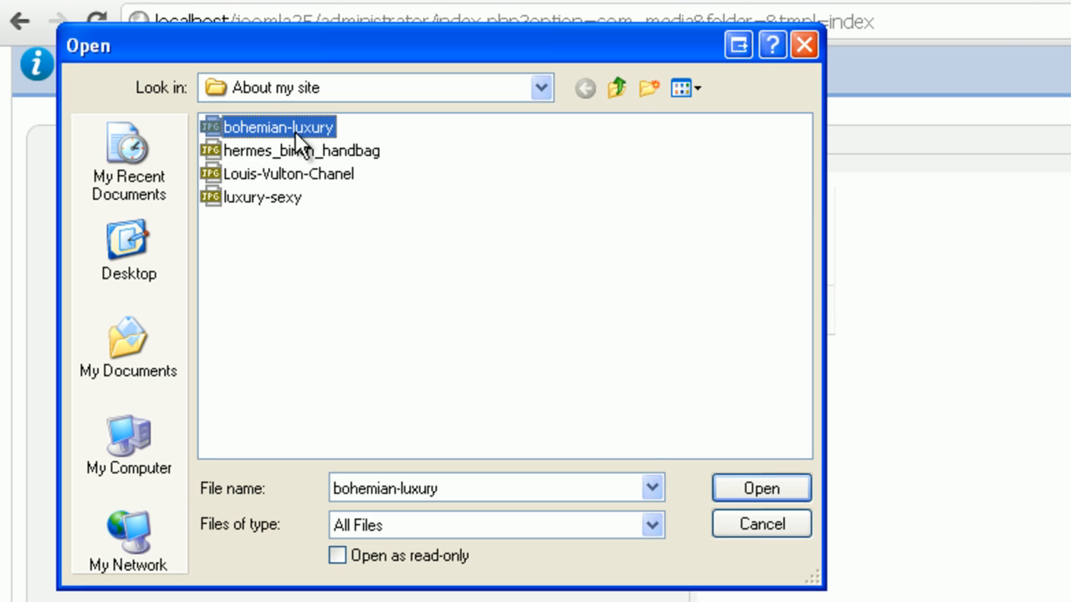
left_click(759, 489)
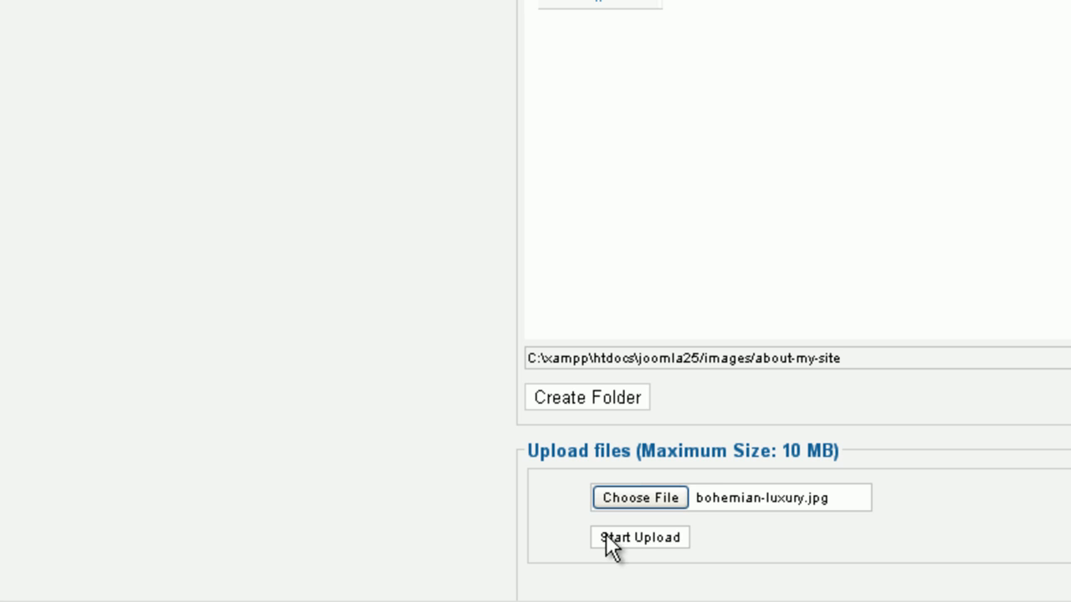
left_click(639, 537)
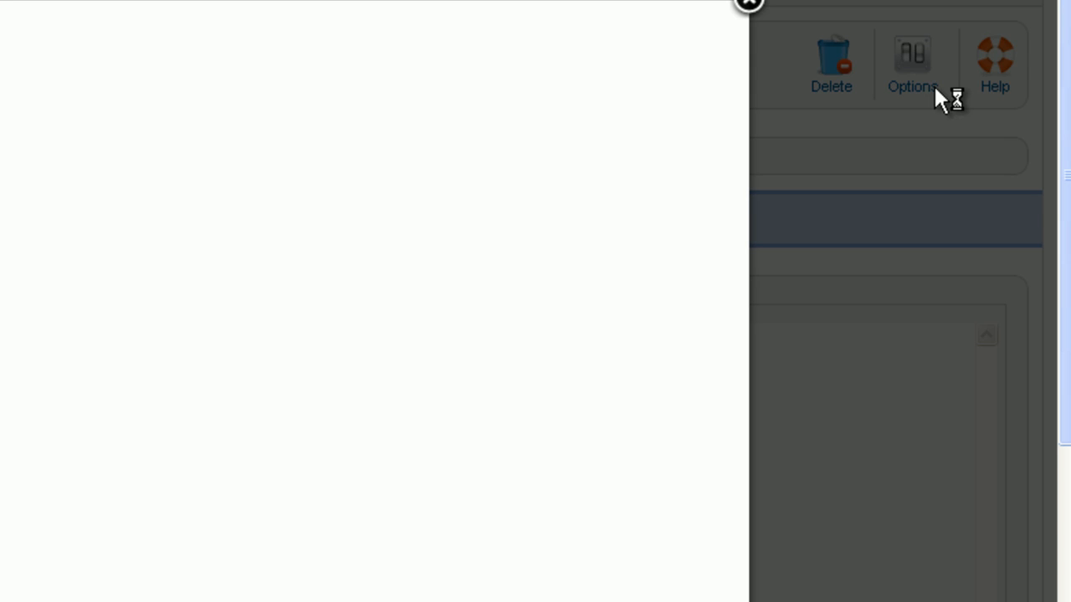
- Set Enable flash uploader to Yes in the Media Manager options and save them
left_click(910, 64)
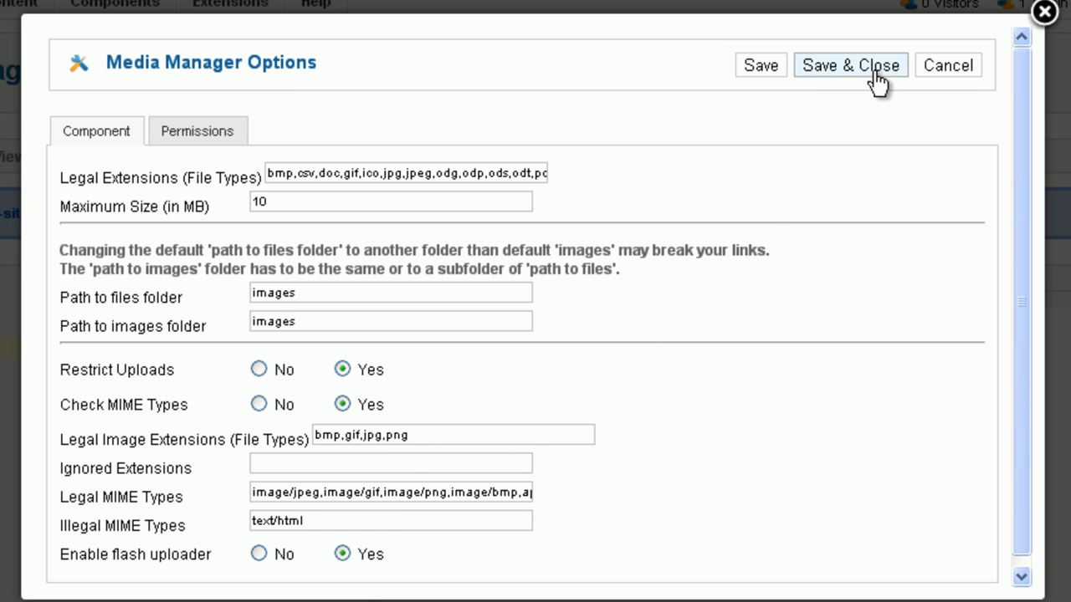
left_click(850, 64)
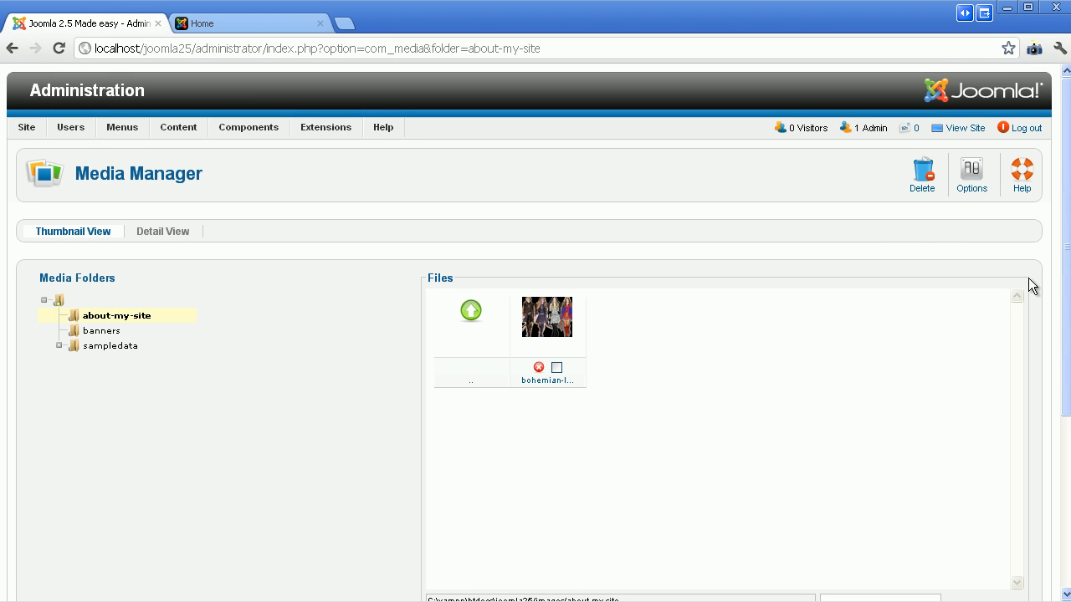
- Upload the hermes_birkin_handbag, Louis-Vulton-Chanel and luxury-sexy images into about-my-site
scroll("down", 3)
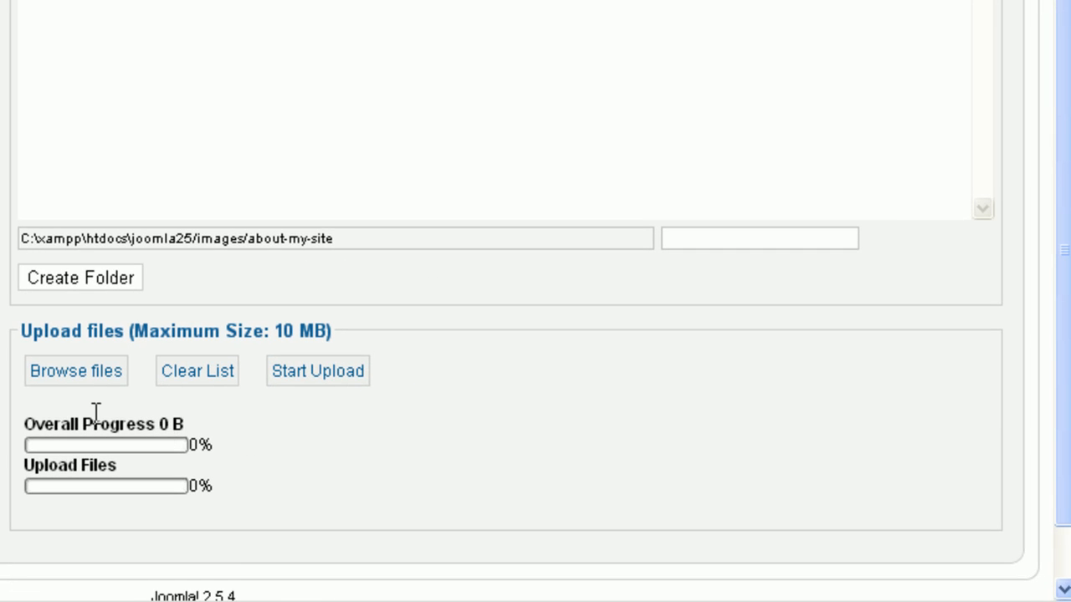
left_click(75, 371)
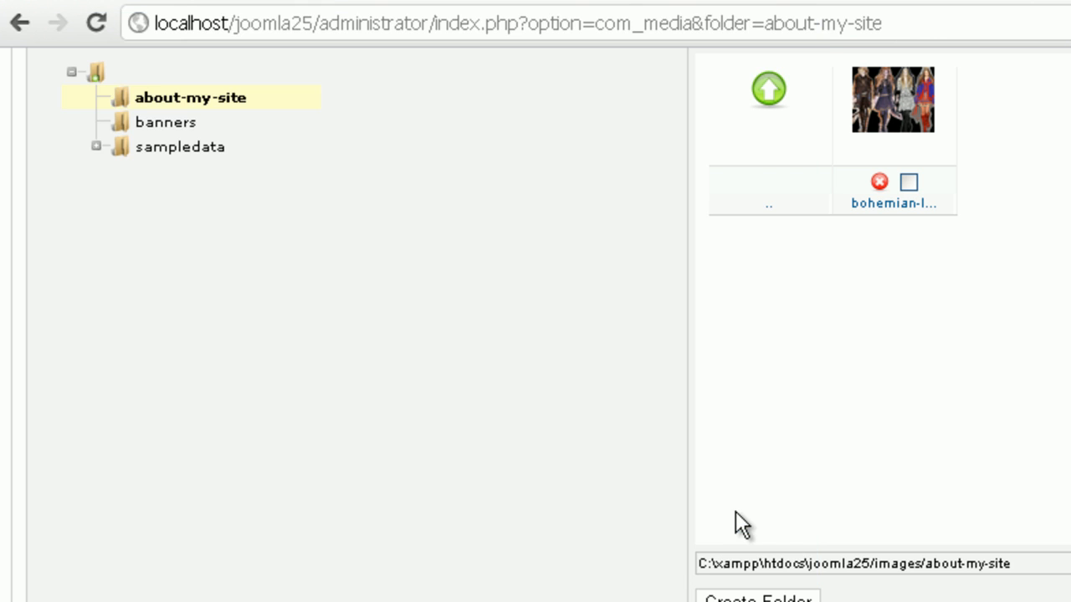
scroll("down", 3)
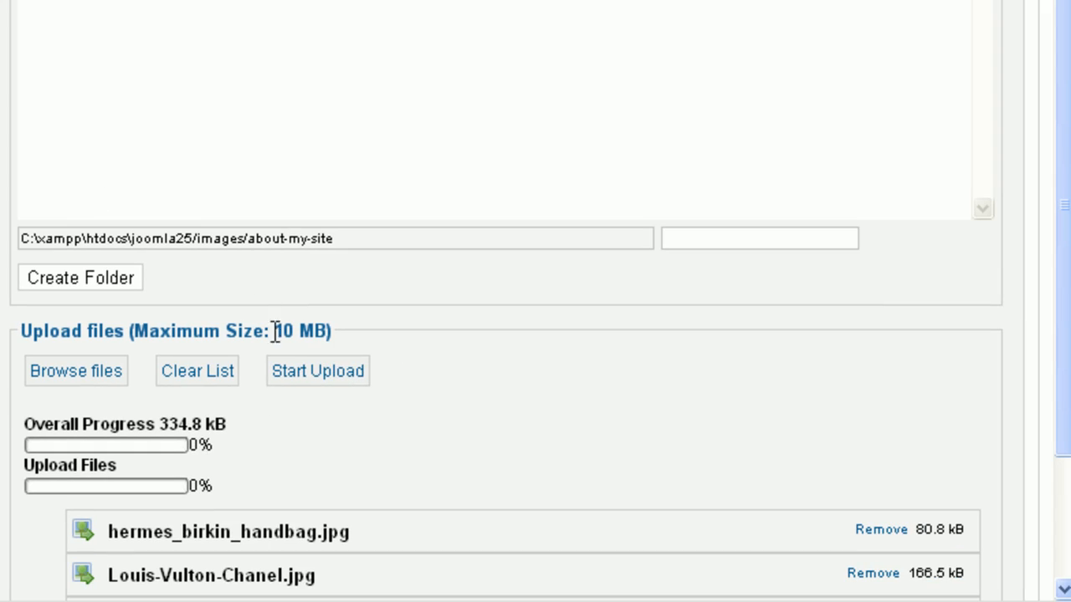
left_click(318, 371)
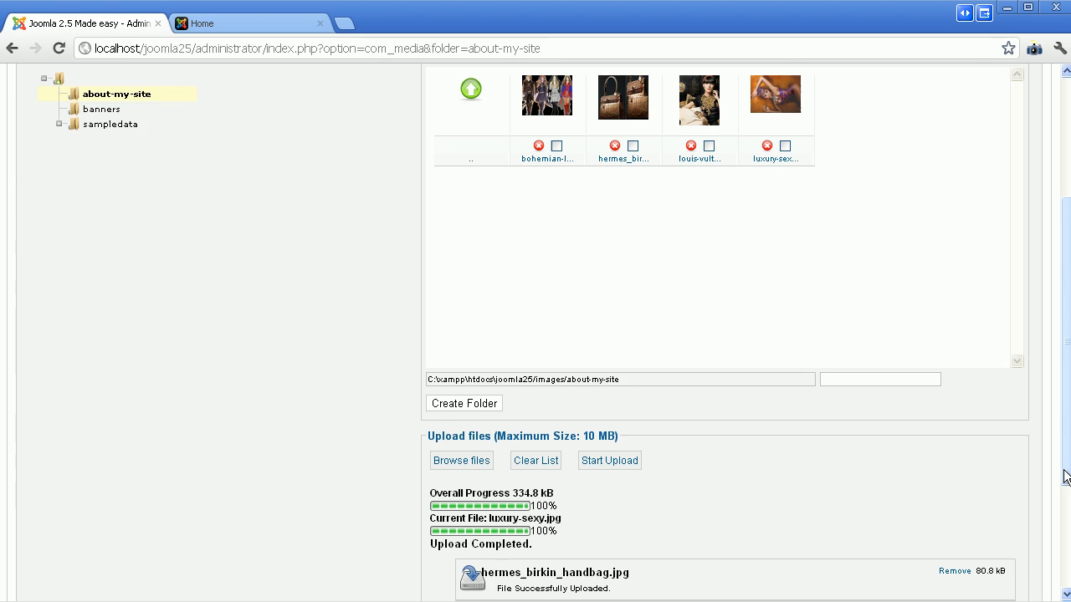
left_click(237, 169)
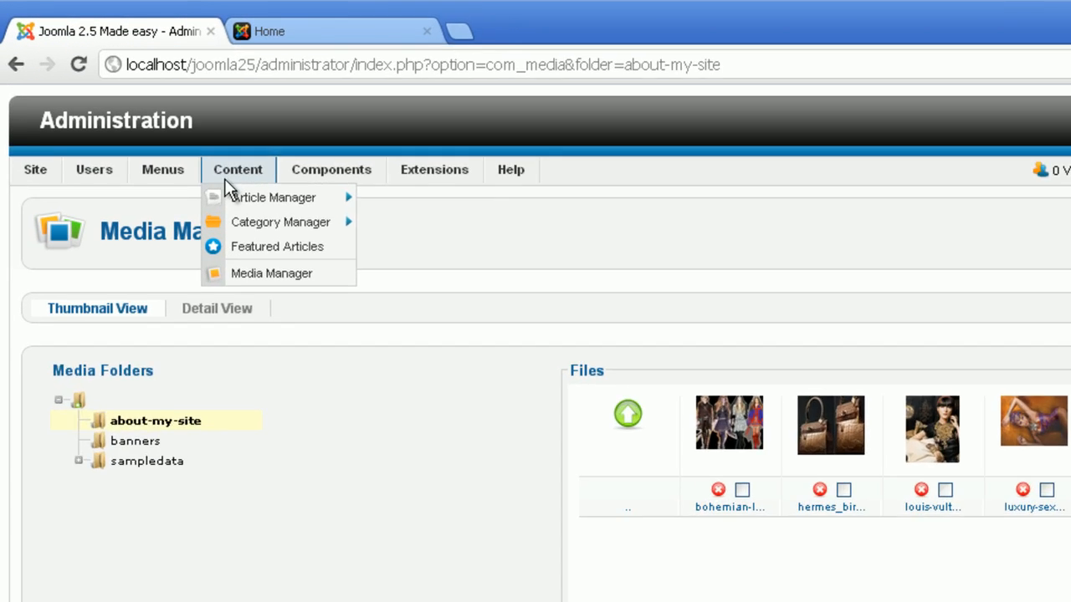
- Reopen the About my site article and add an empty line above the designer-brands paragraph
left_click(271, 197)
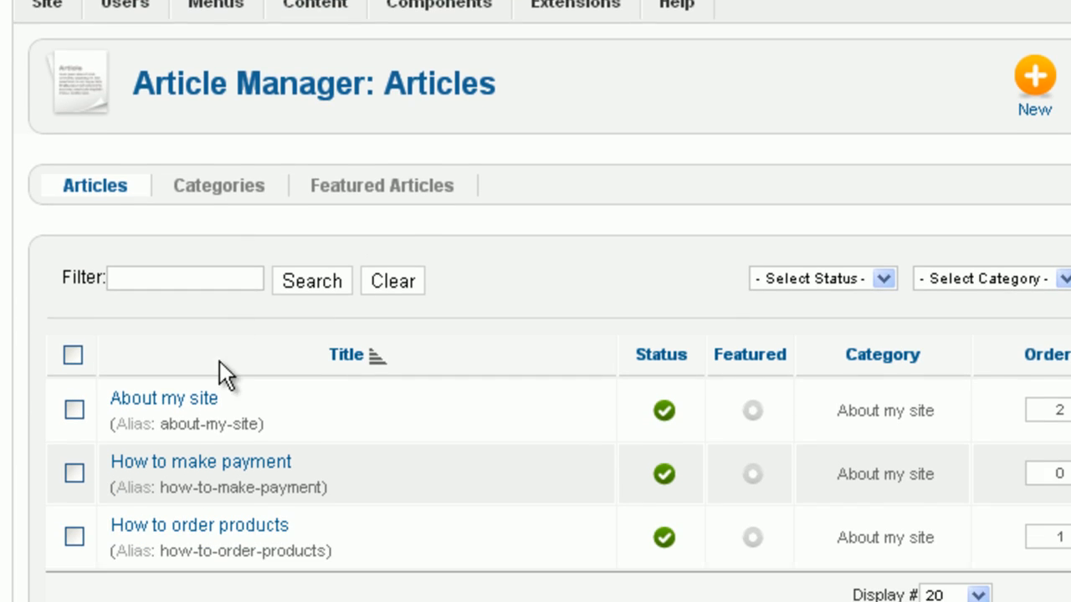
left_click(164, 398)
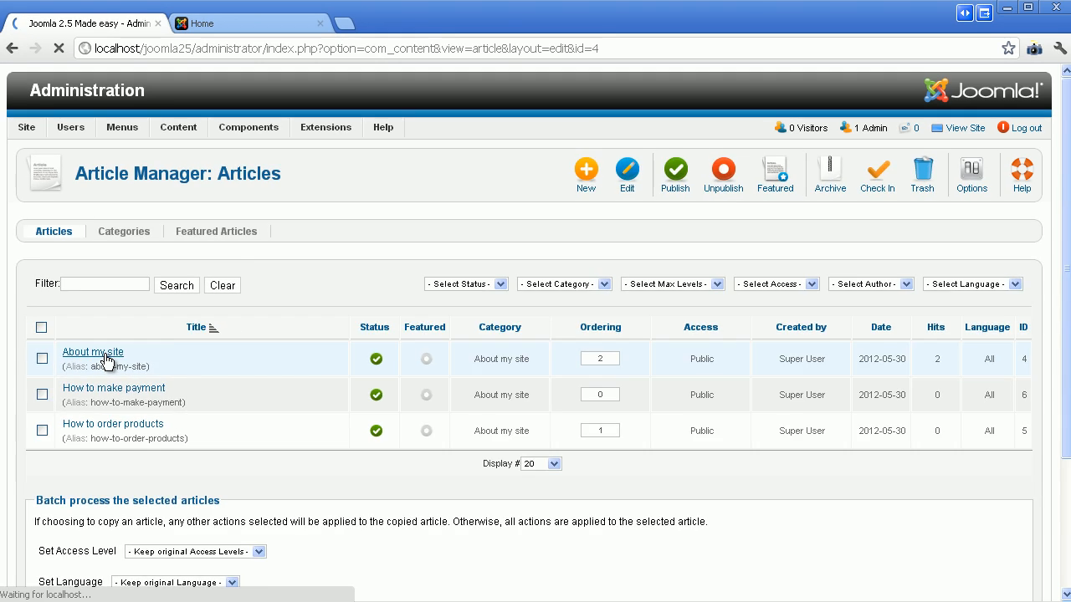
left_click(92, 351)
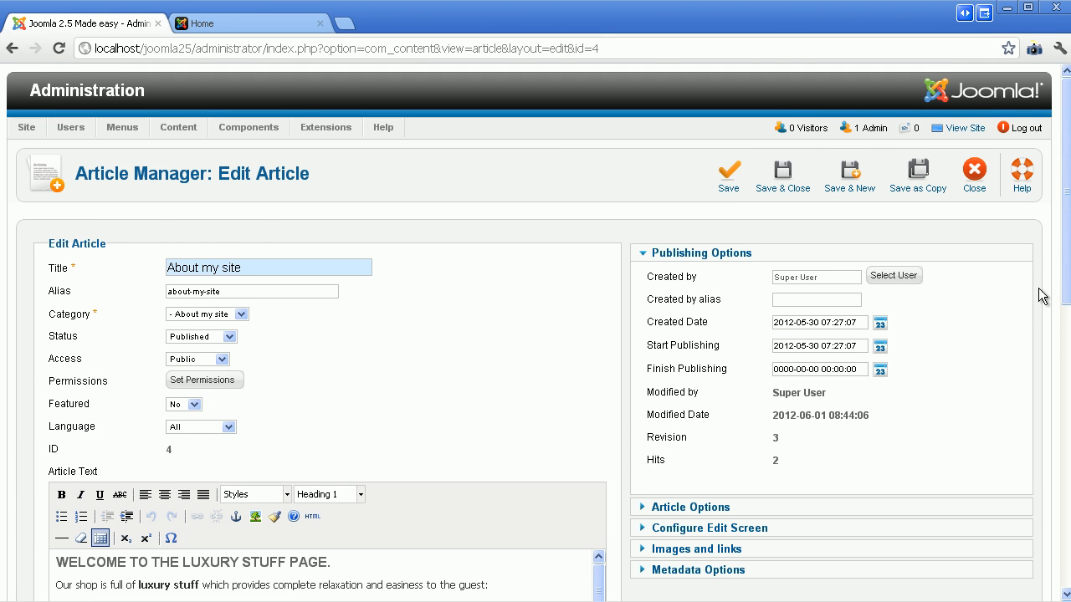
scroll("down", 3)
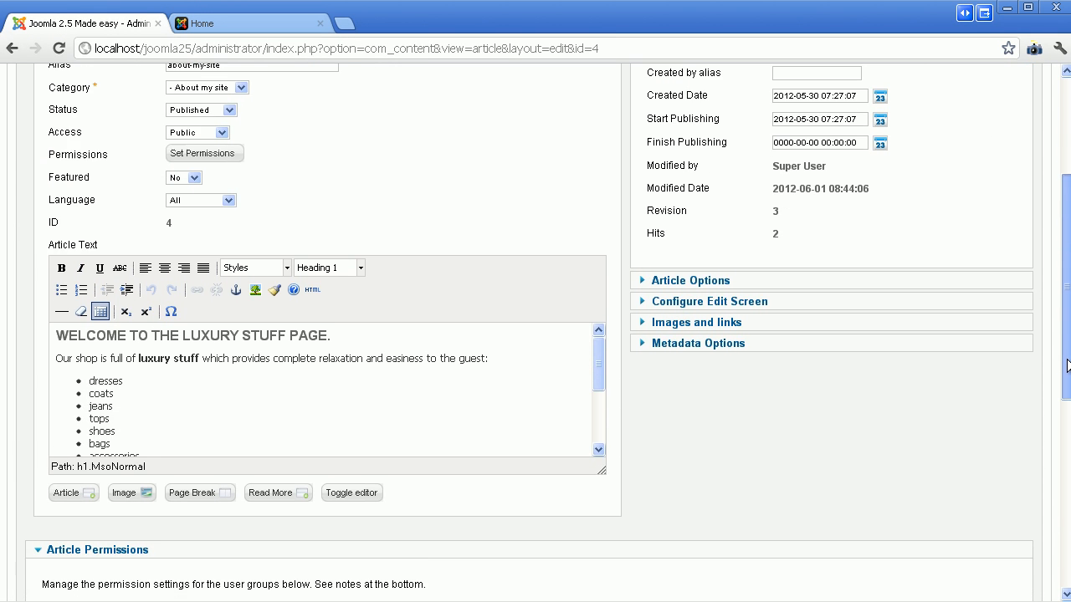
scroll("down", 3)
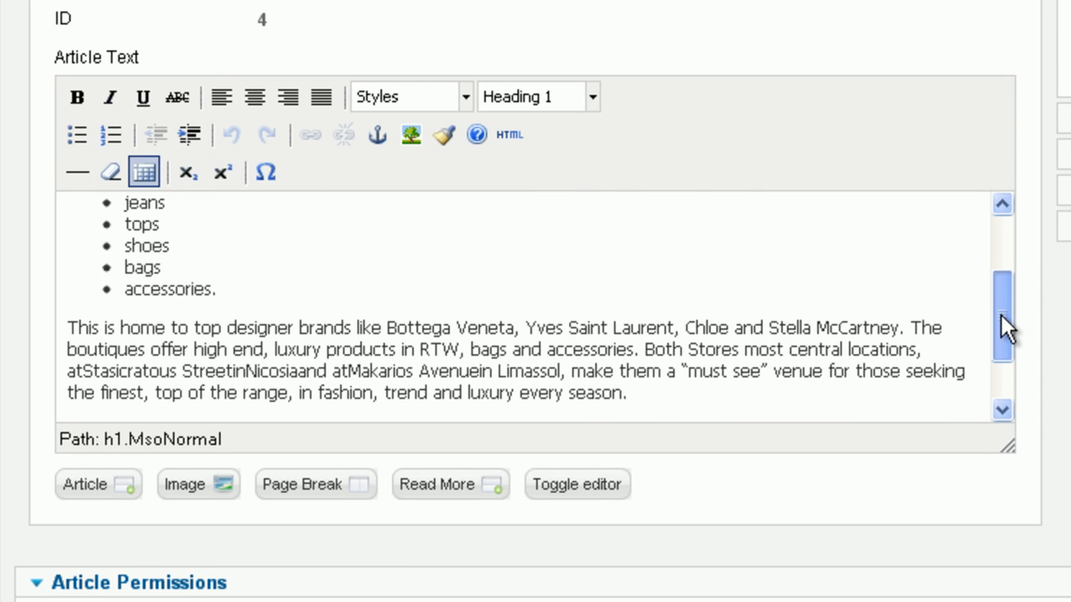
left_click(70, 331)
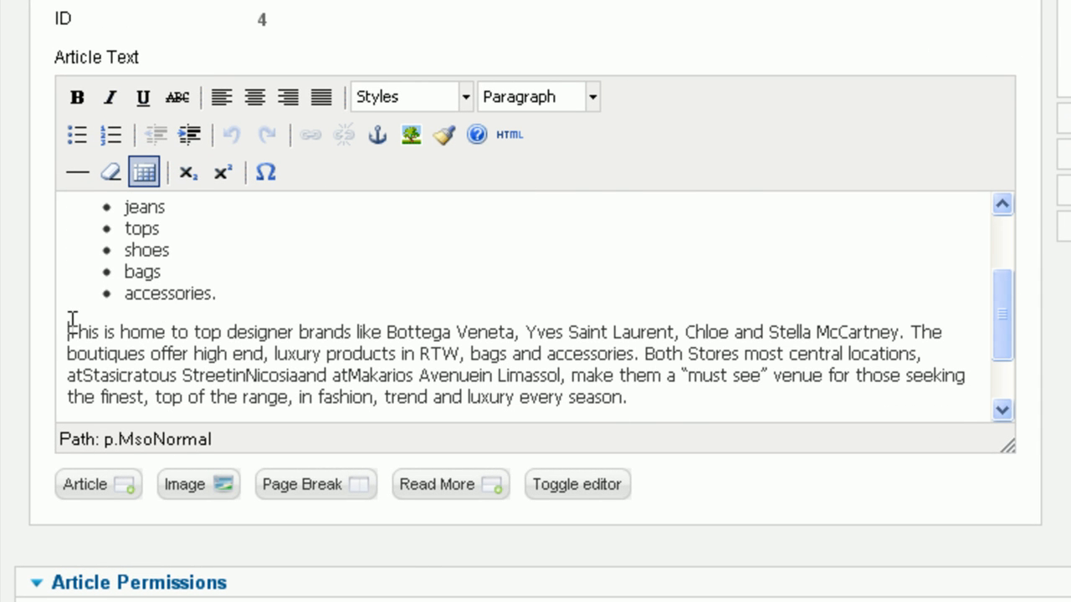
mouse_move(70, 338)
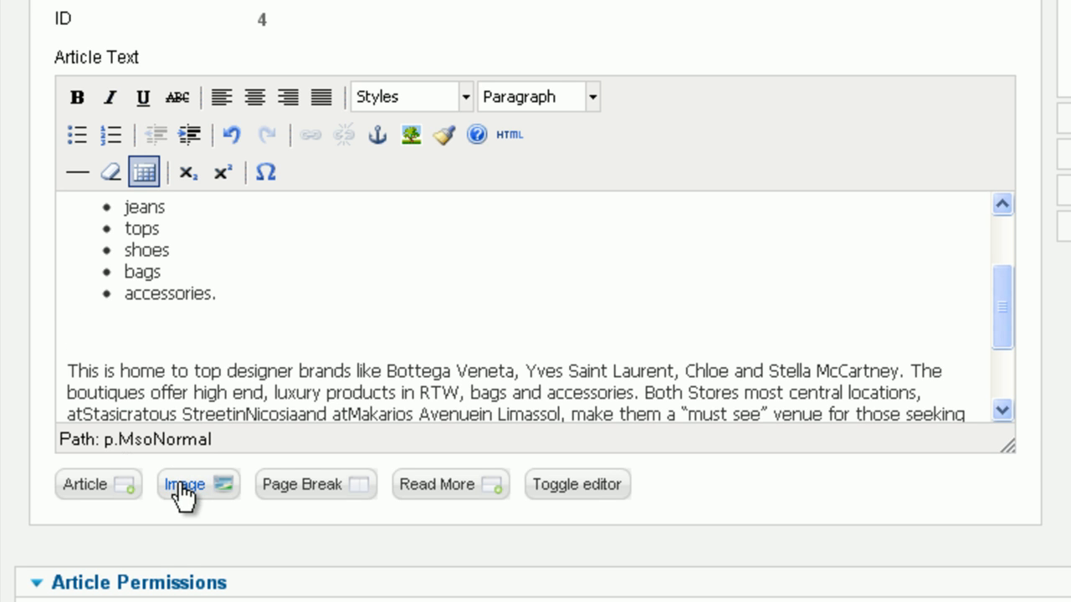
- Insert bohemian-luxury.jpg below the list, described as 'Bohemian luxury fashion' and titled 'Bohemian luxury'
left_click(197, 485)
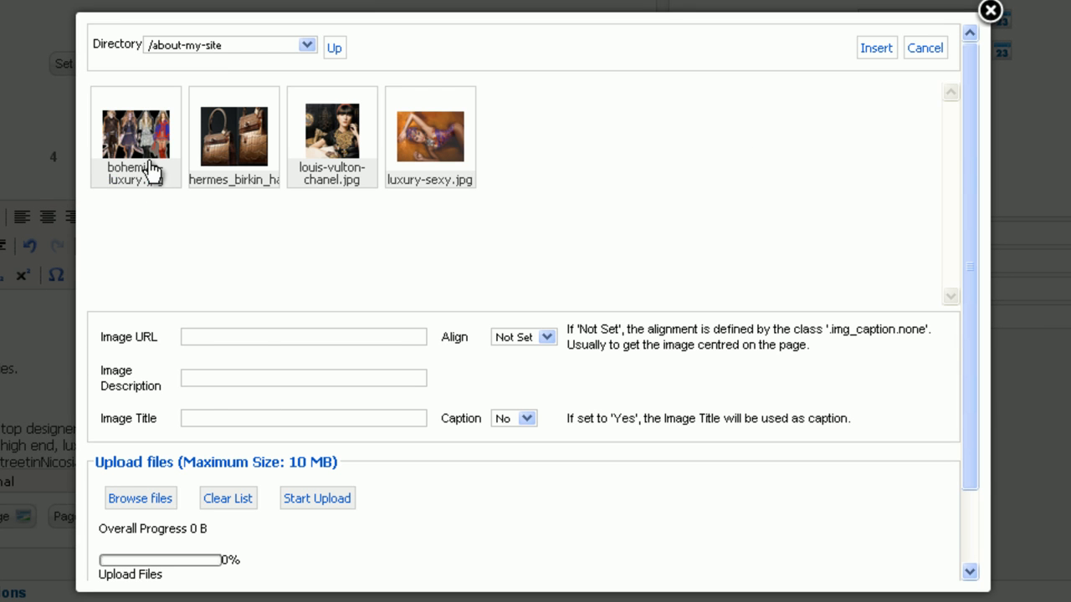
left_click(136, 134)
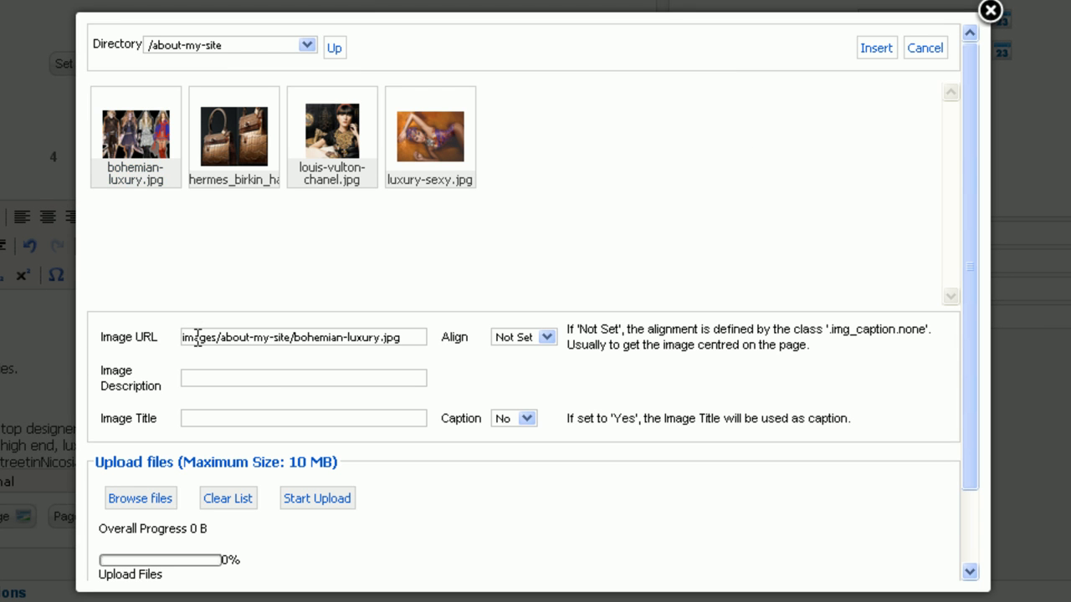
type("B")
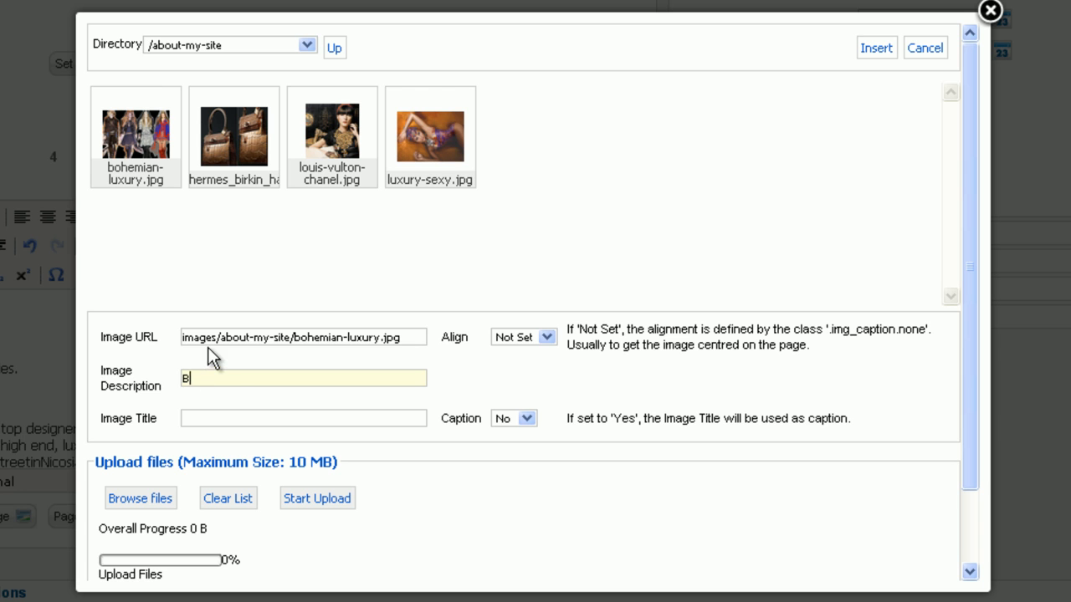
type("ohemian luxury fashion")
left_click(303, 418)
type("Bohemian luxury")
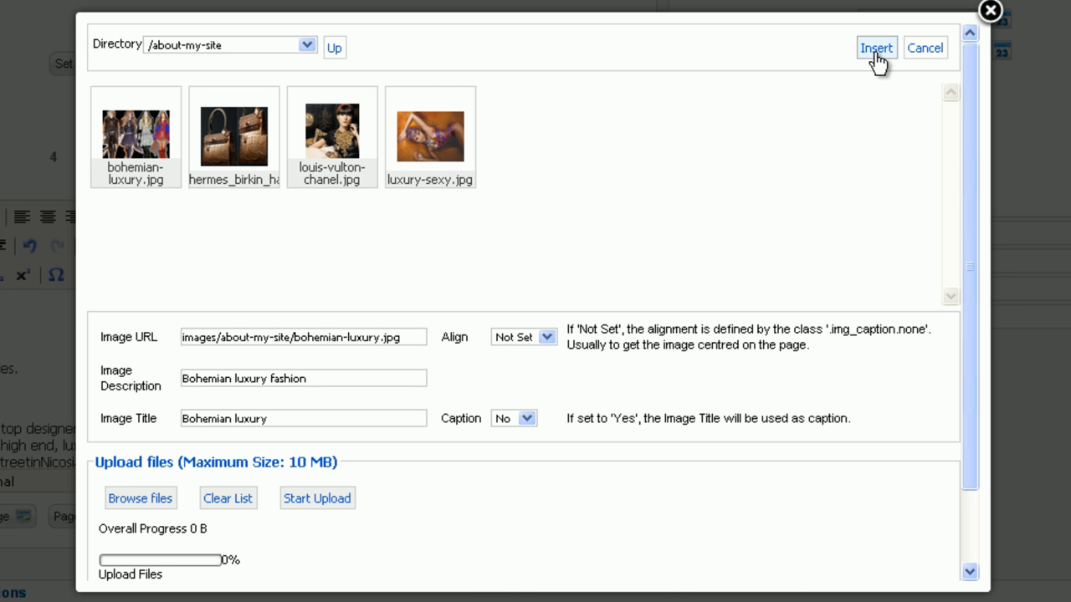
left_click(875, 47)
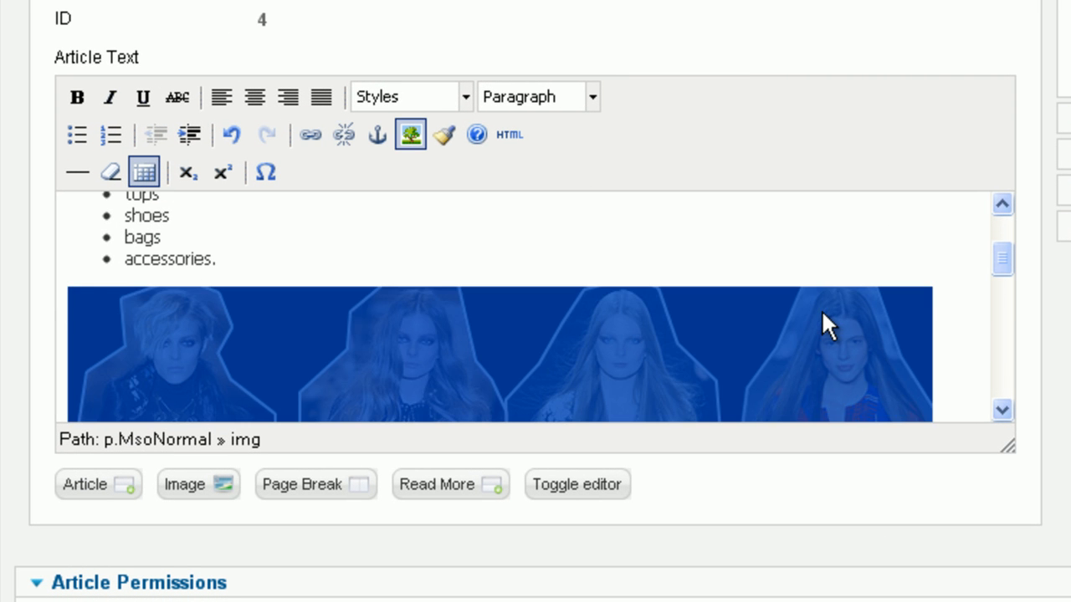
mouse_move(869, 321)
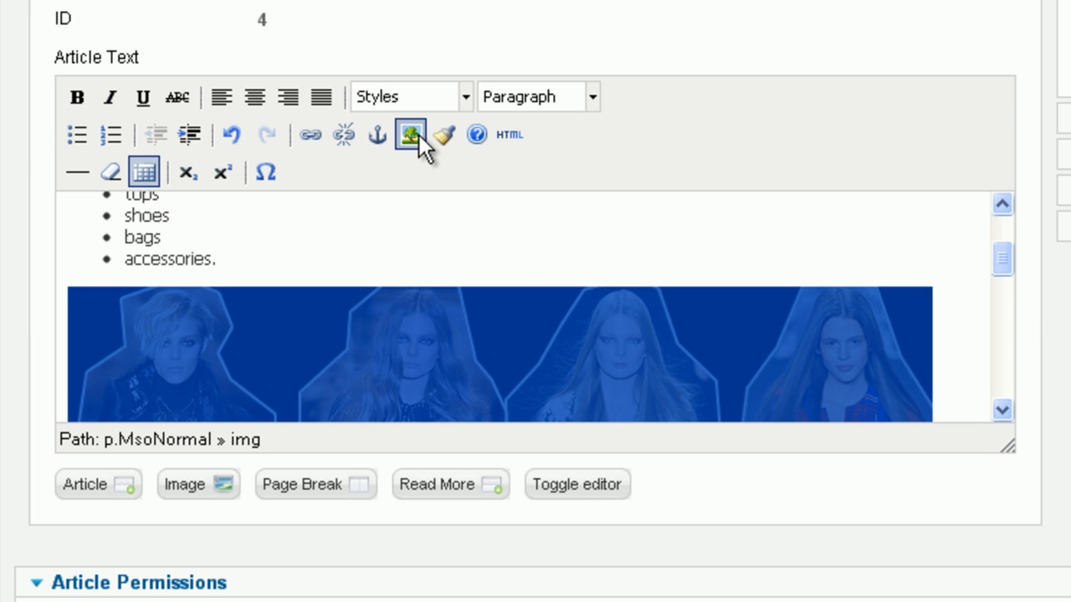
- Set the bohemian-luxury picture's width to 400 pixels in its image properties
left_click(408, 133)
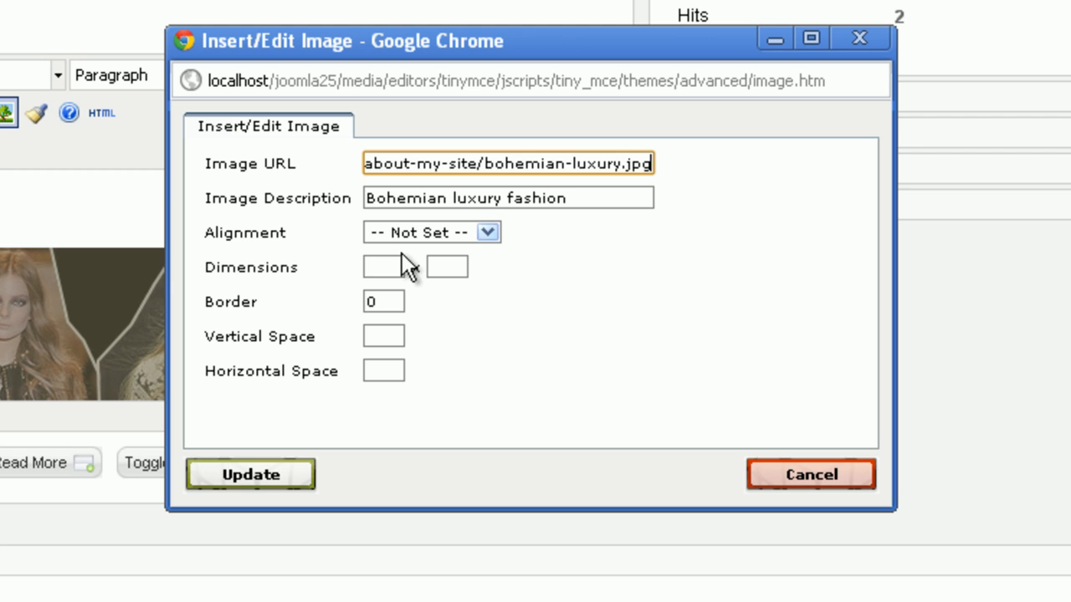
type("4")
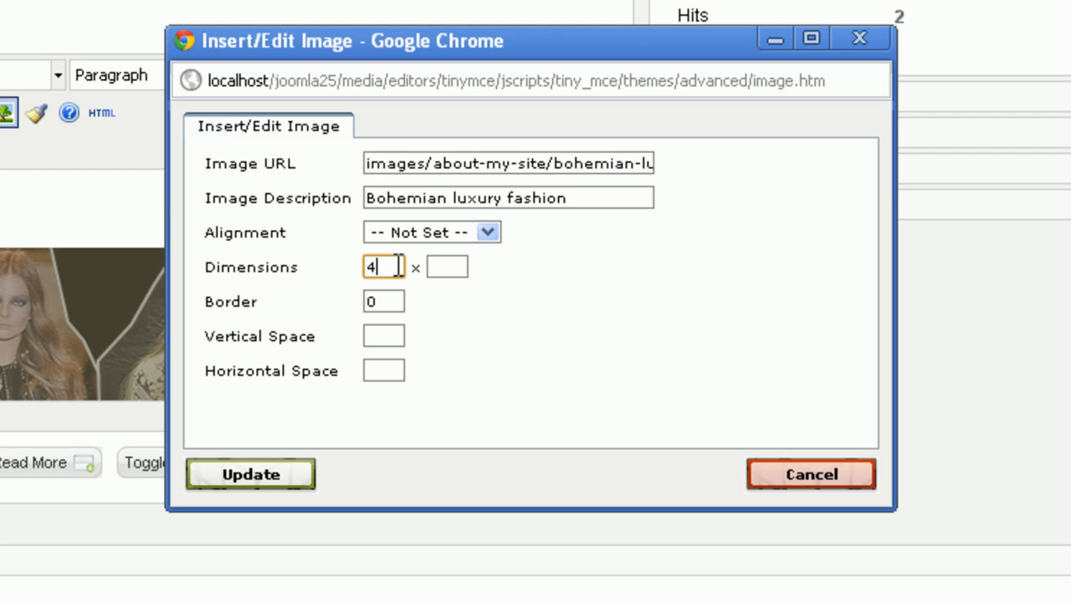
type("00")
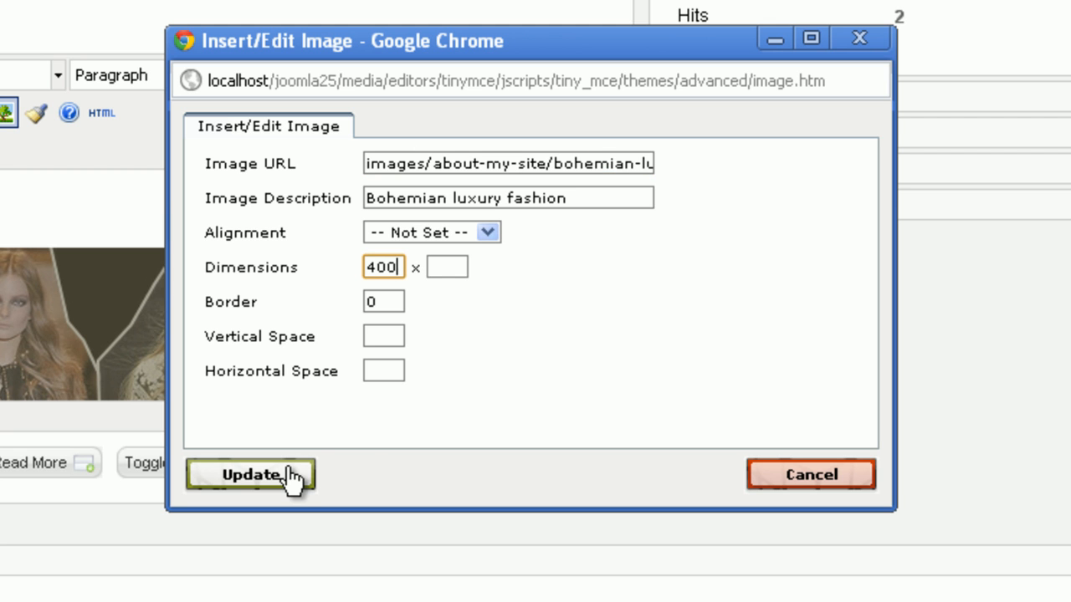
left_click(251, 475)
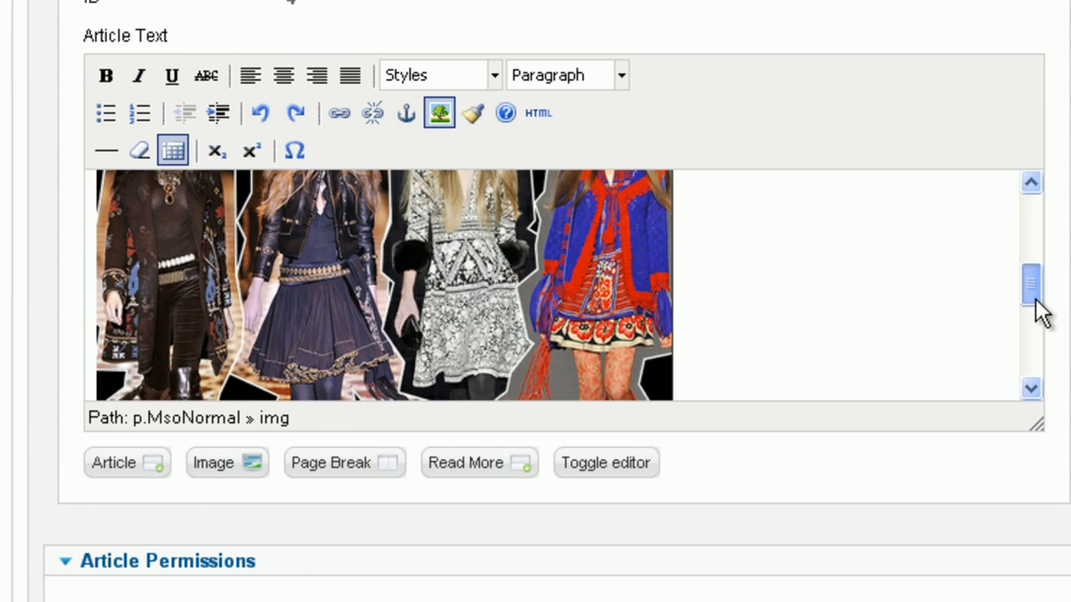
- Centre the picture in the article, then save and close it
scroll("up", 3)
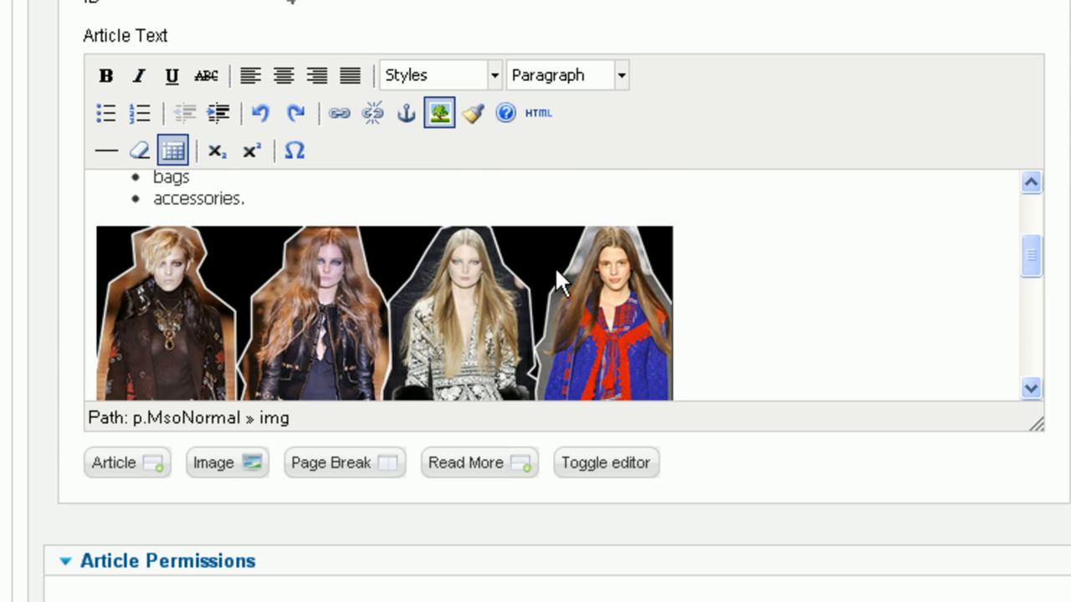
left_click(283, 76)
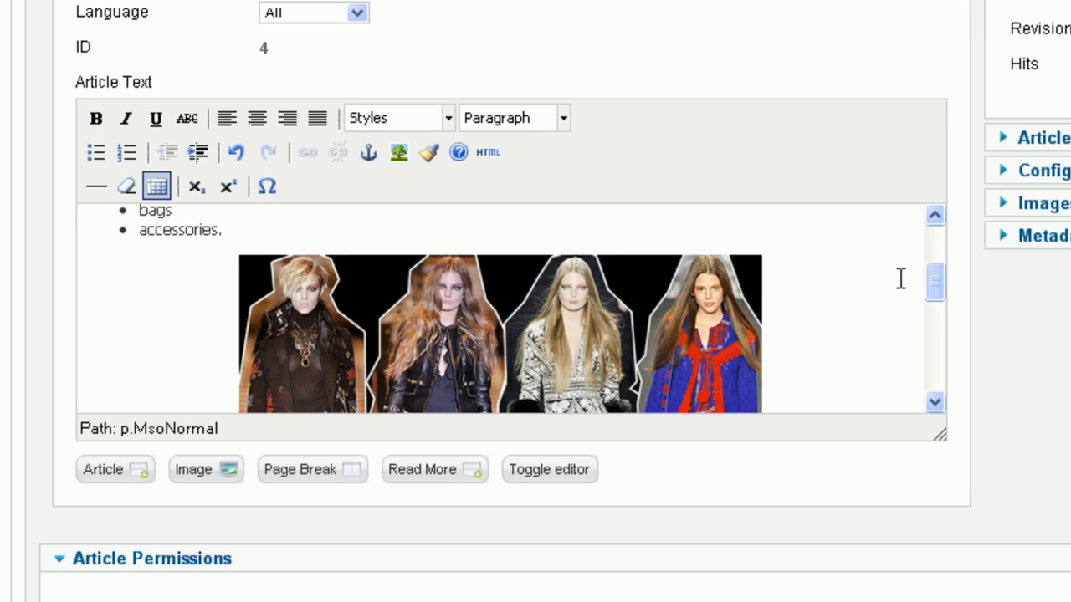
scroll("up", 3)
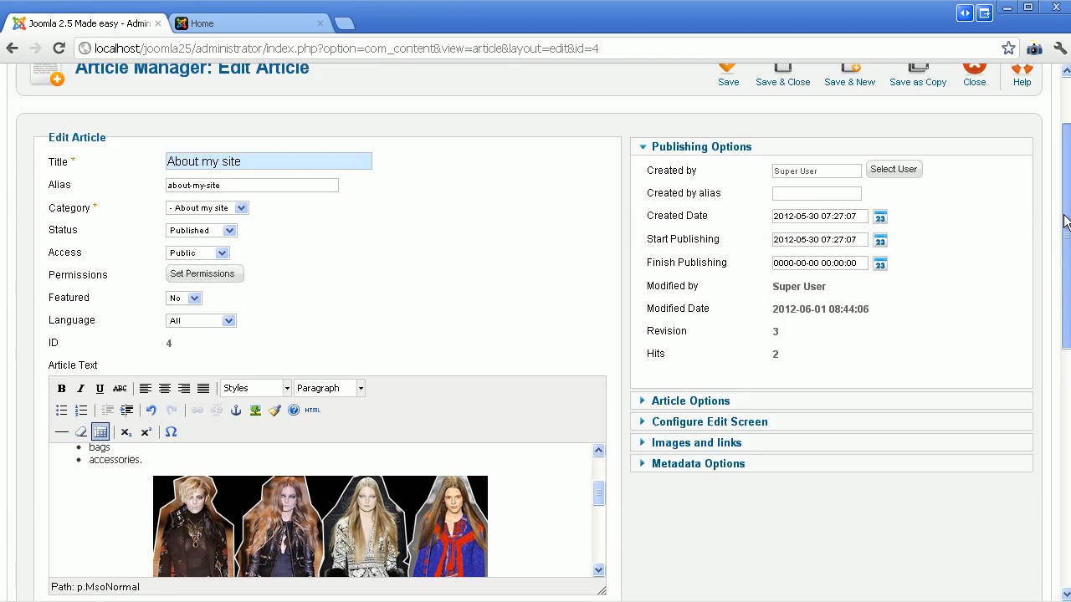
left_click(782, 73)
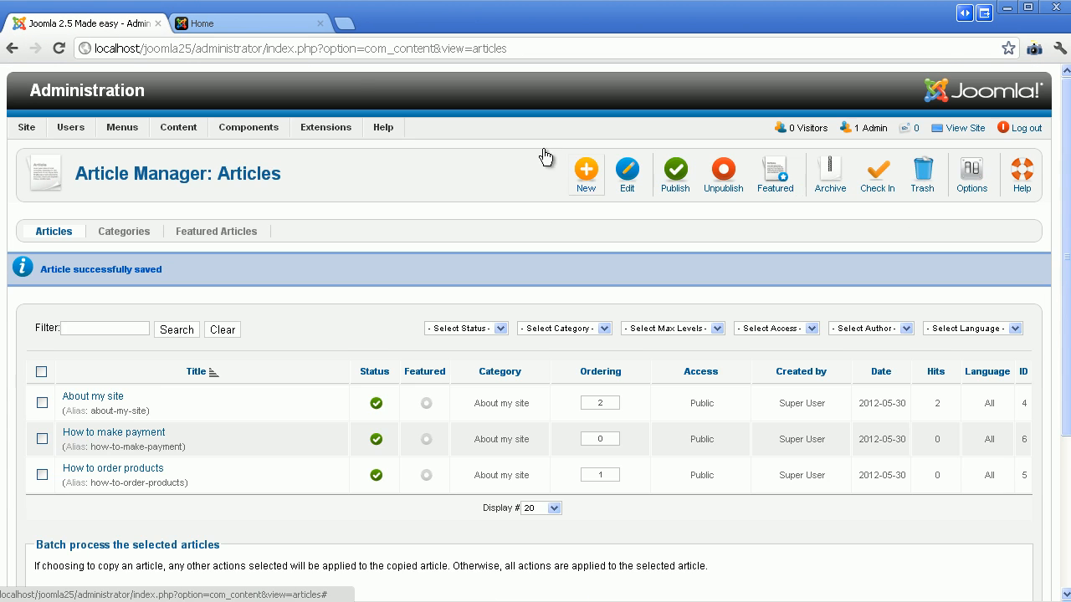
- View the About my site page on the public site with the centred picture under the list
left_click(248, 24)
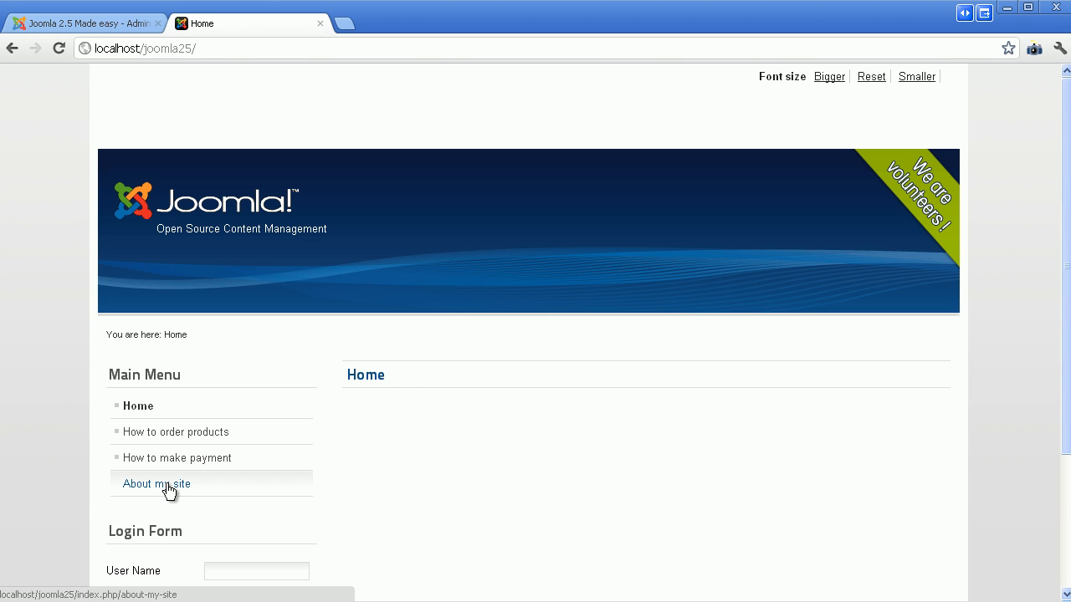
left_click(157, 483)
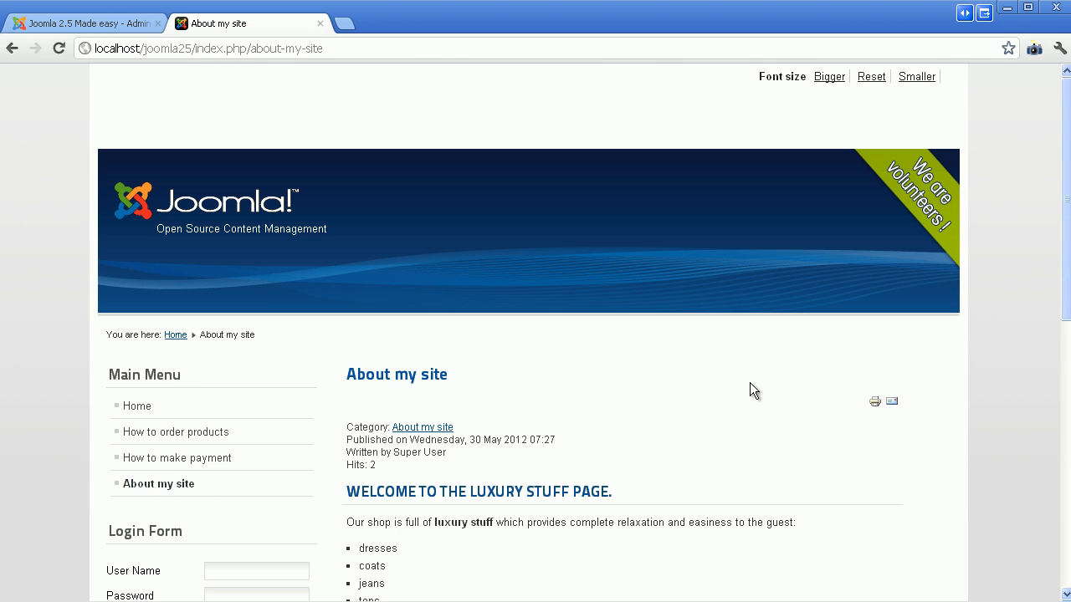
scroll("down", 3)
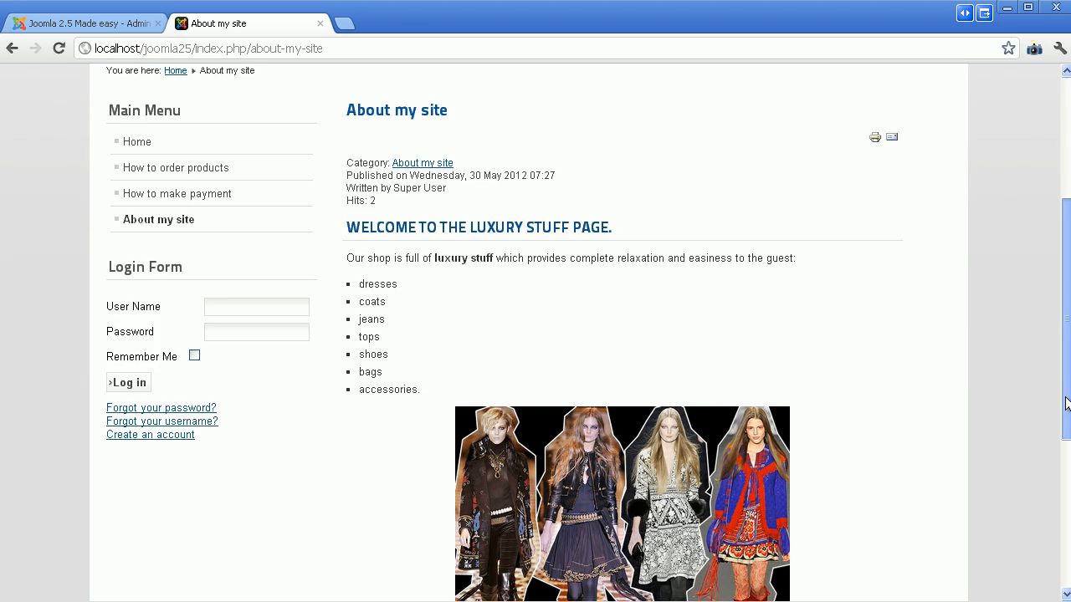
scroll("down", 3)
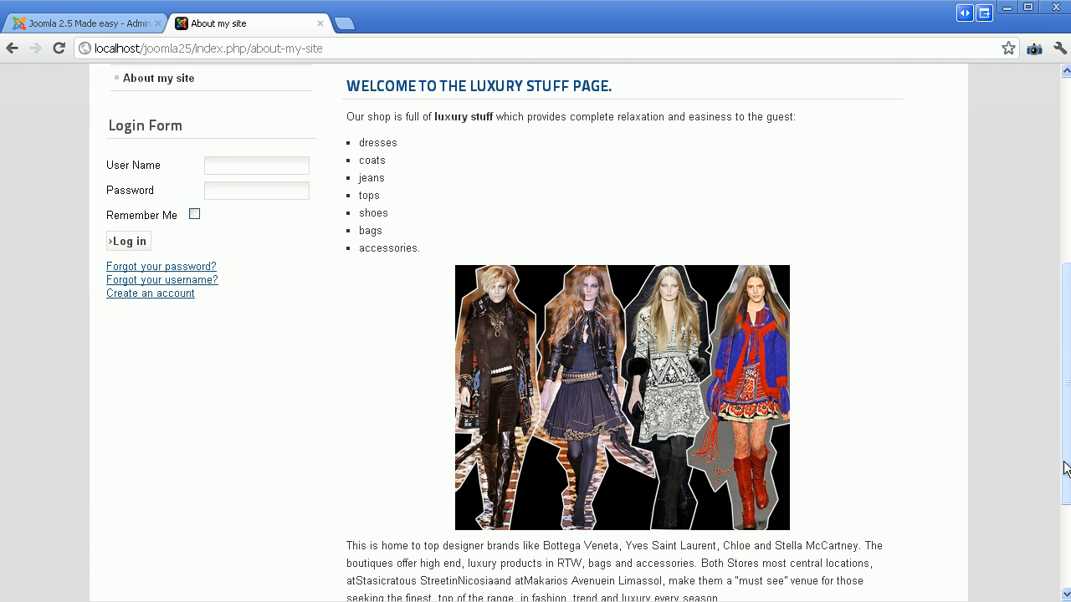
mouse_move(829, 455)
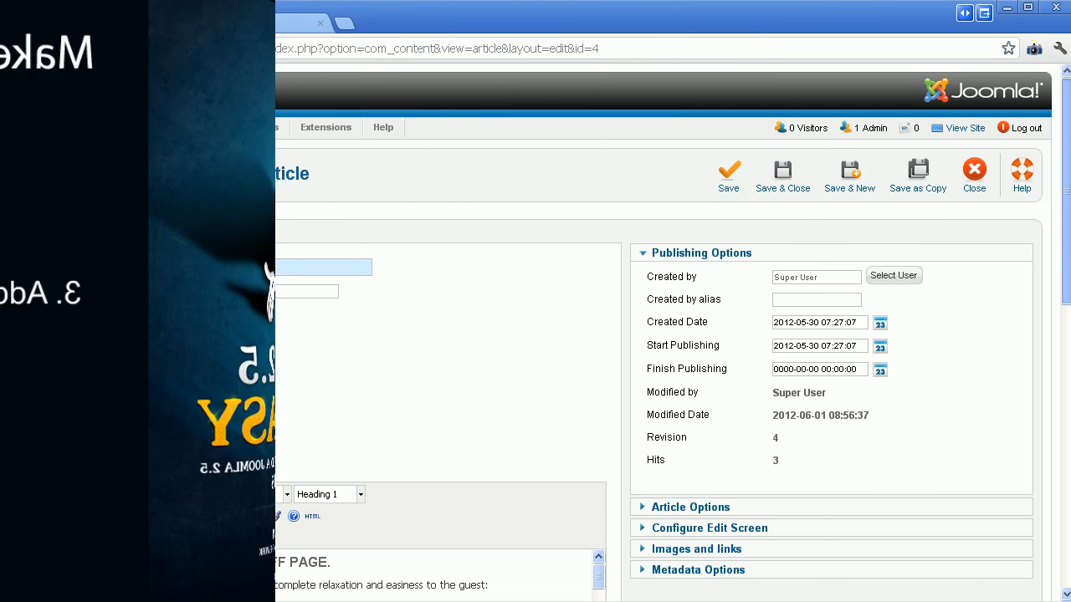
- Insert a link to the 'How to make payment' article on a new line under the heading
scroll("down", 3)
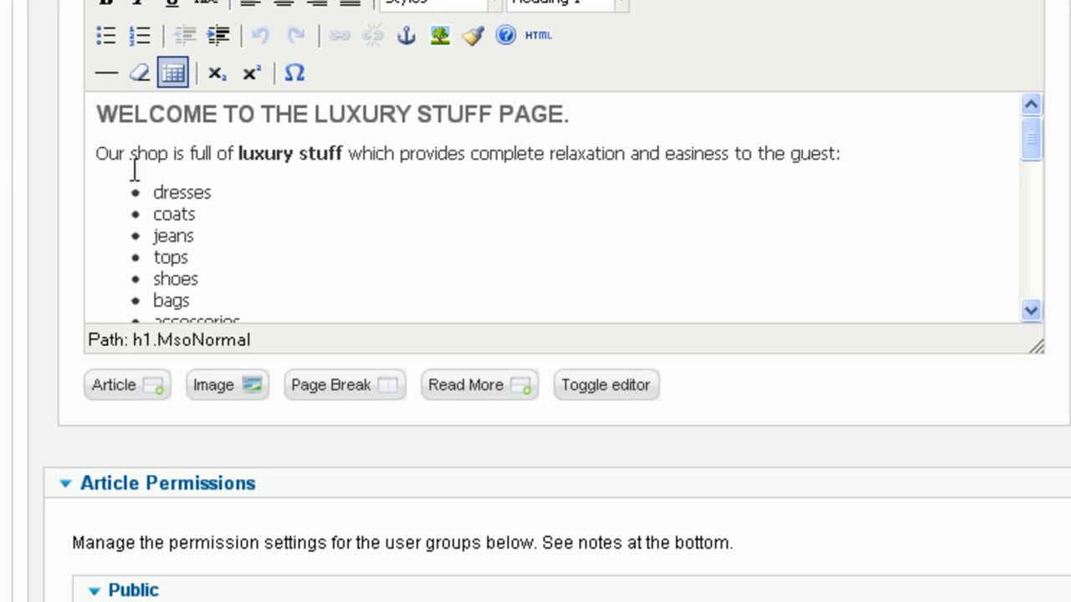
mouse_move(652, 121)
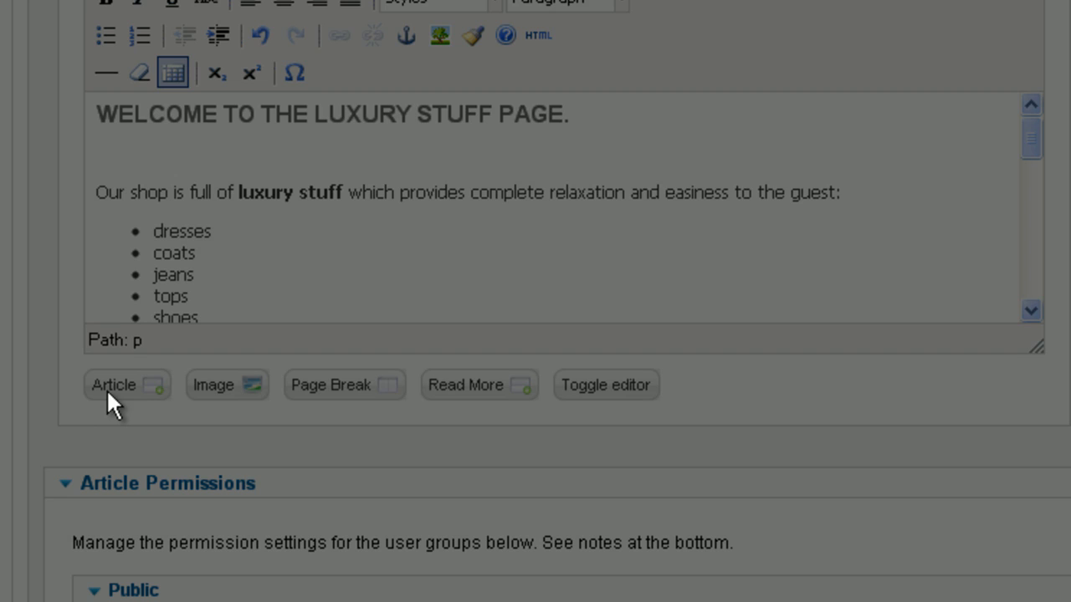
left_click(114, 385)
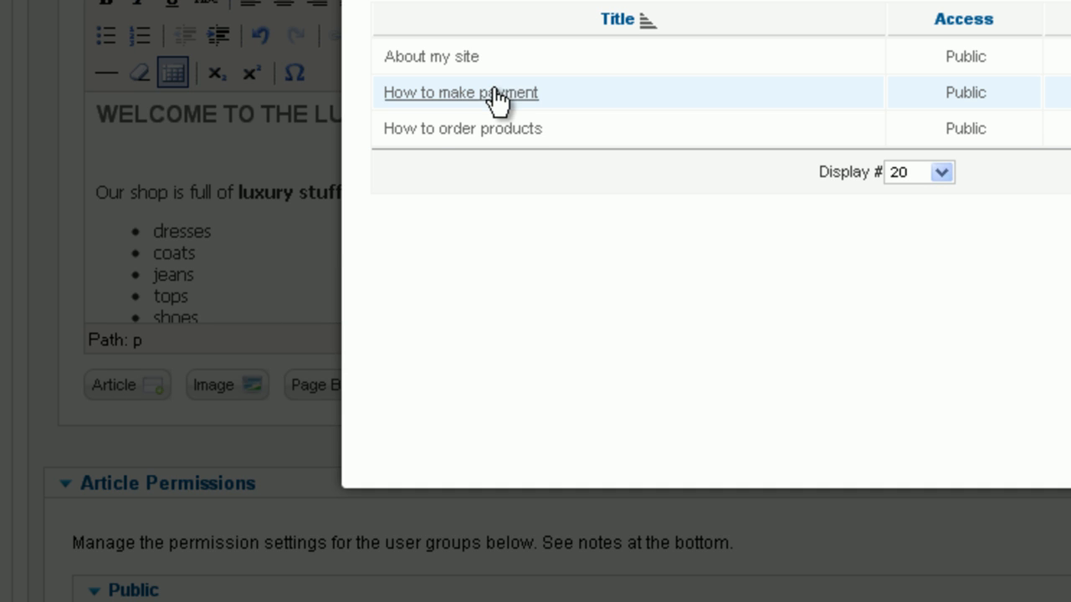
left_click(460, 92)
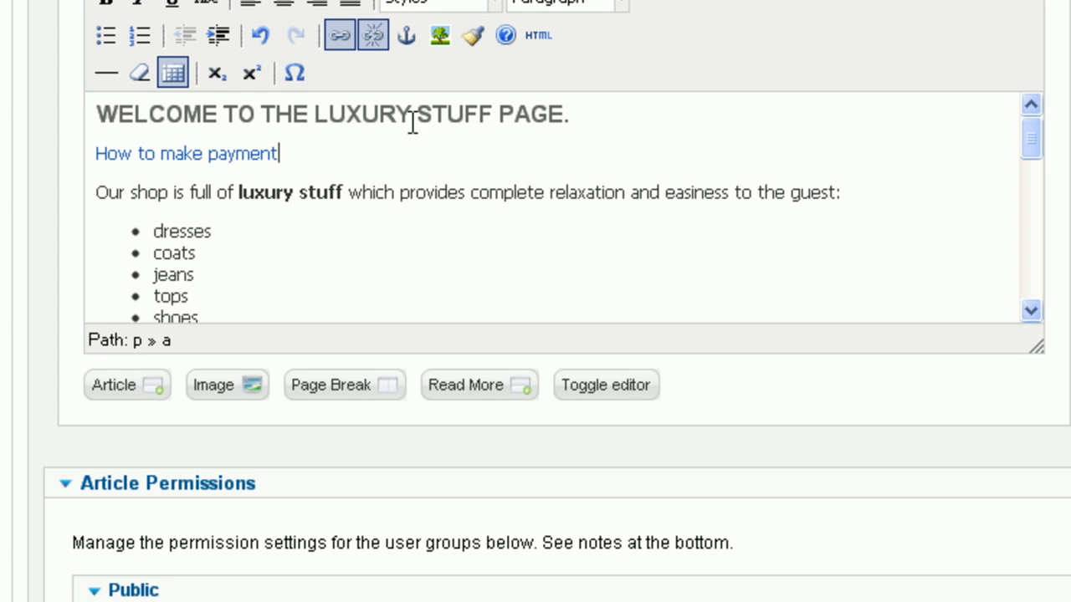
mouse_move(185, 171)
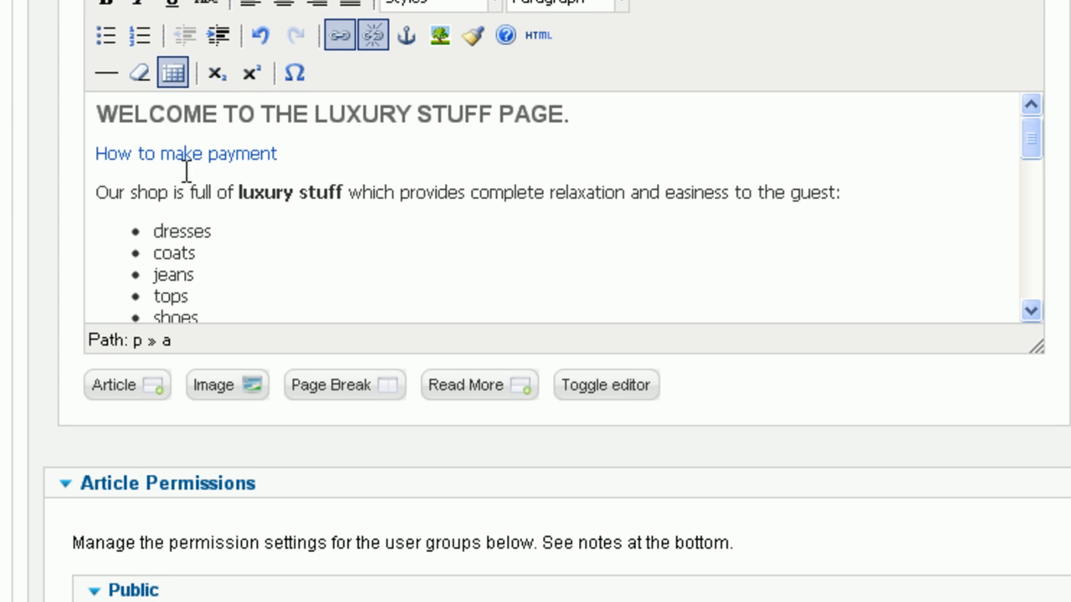
double_click(117, 192)
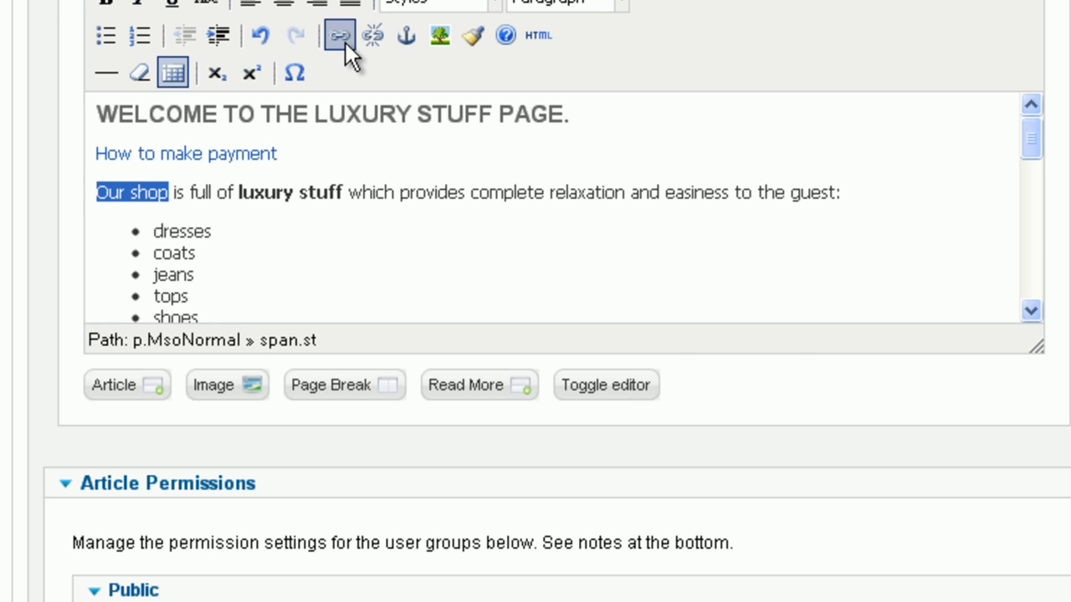
left_click(338, 35)
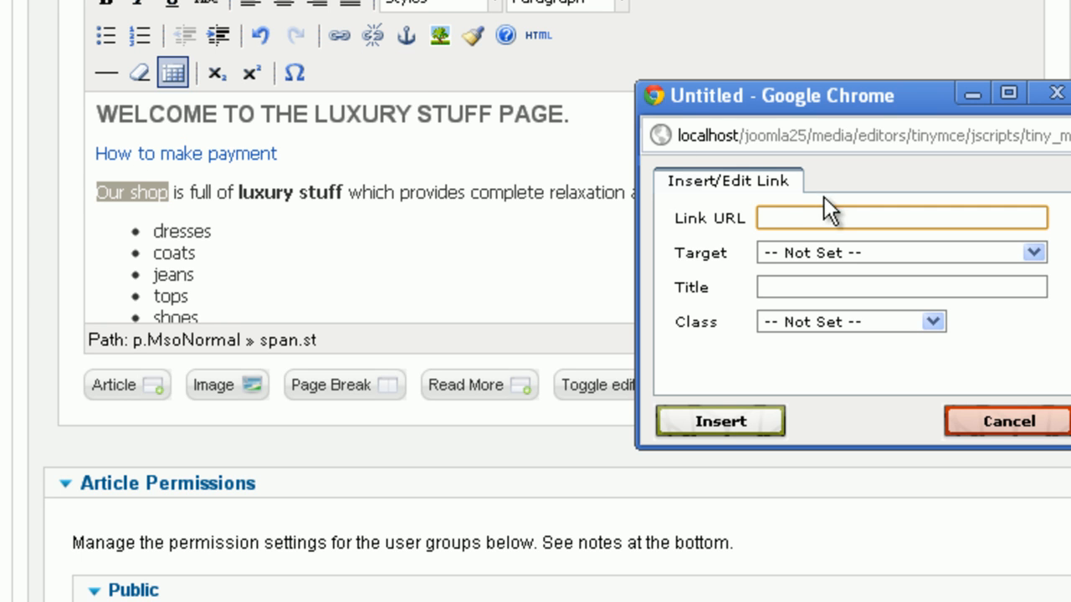
type("http://localhost/joomla25/index.php")
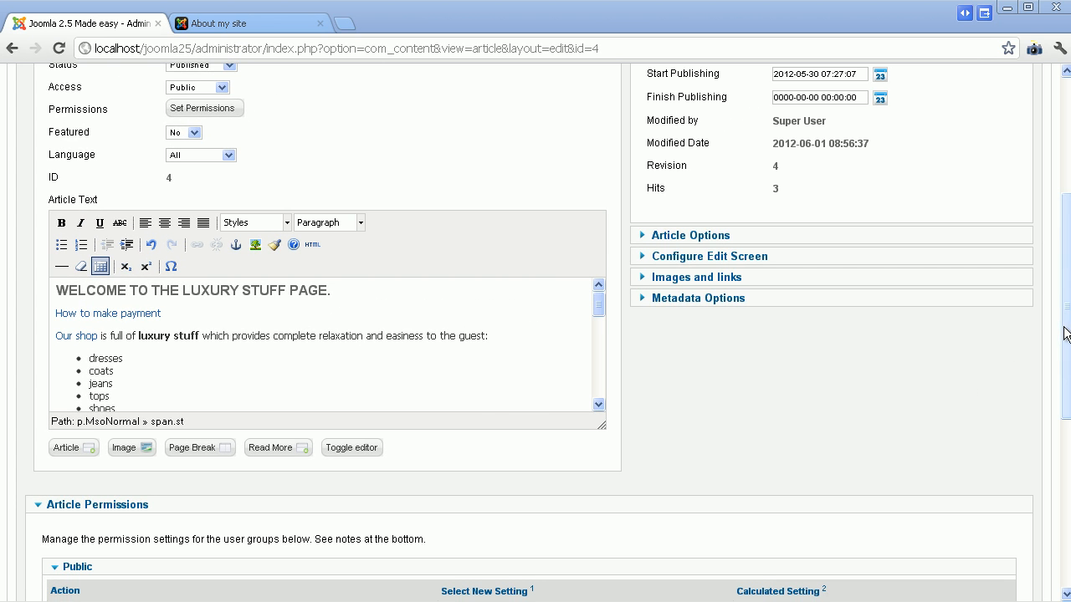
- Save the article with the new Our shop link
scroll("up", 3)
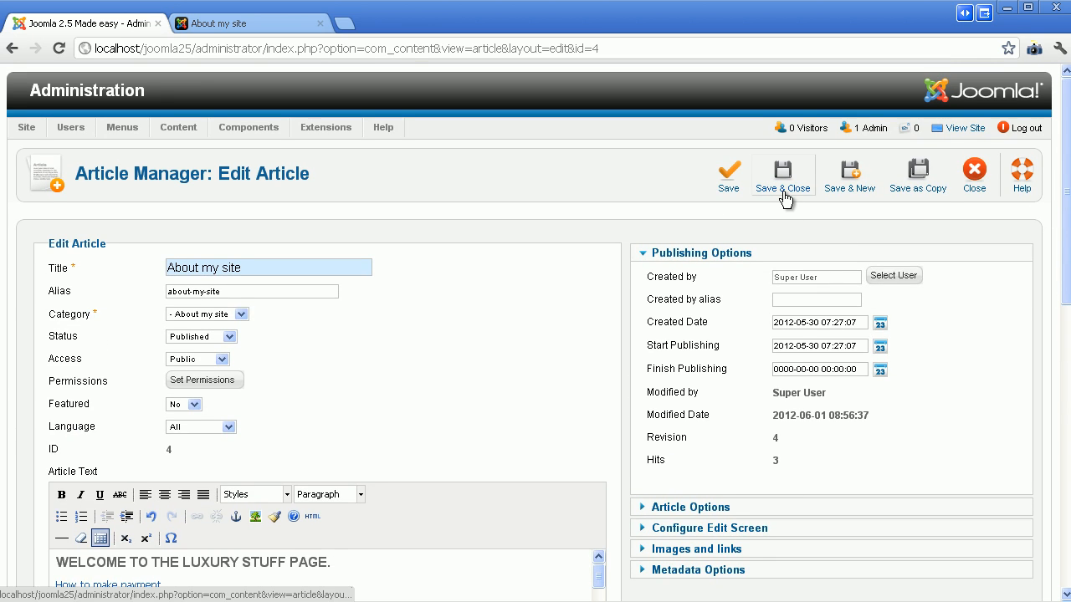
left_click(782, 170)
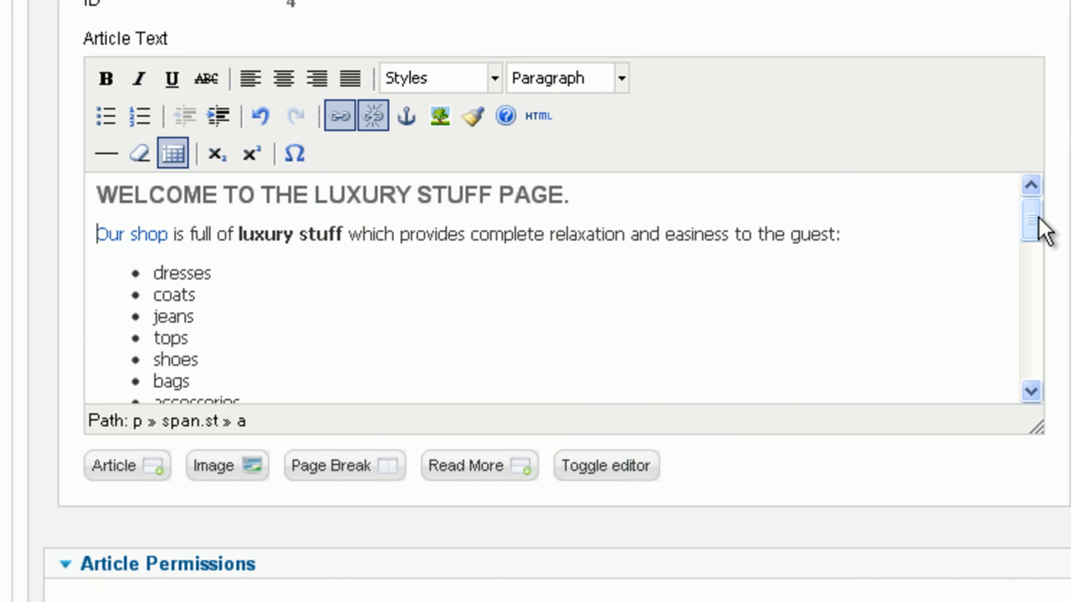
- Insert a page break titled 'Page 1' just below the image
scroll("down", 3)
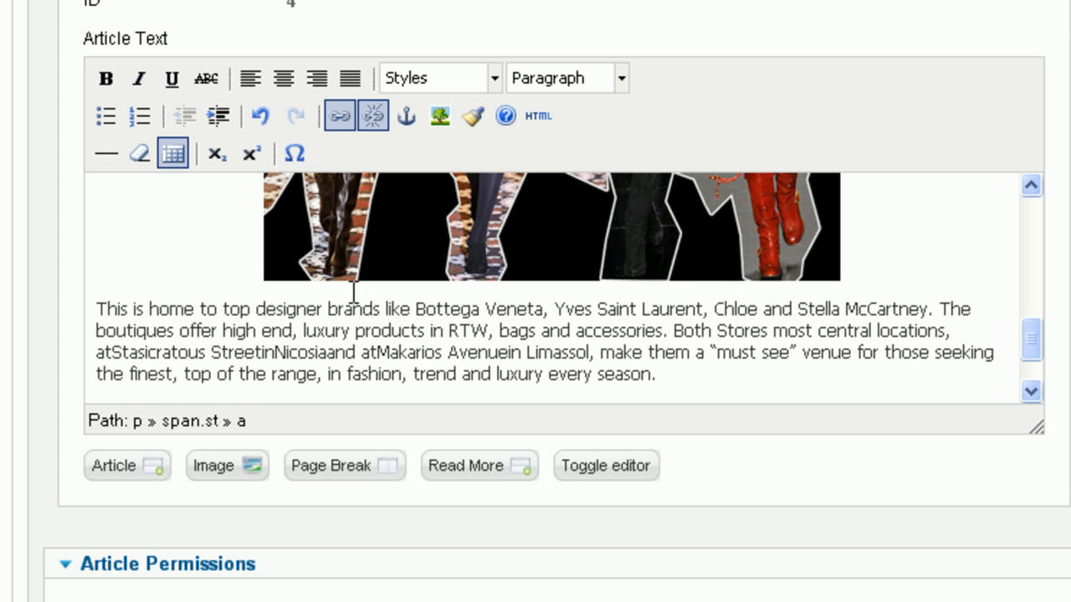
left_click(100, 309)
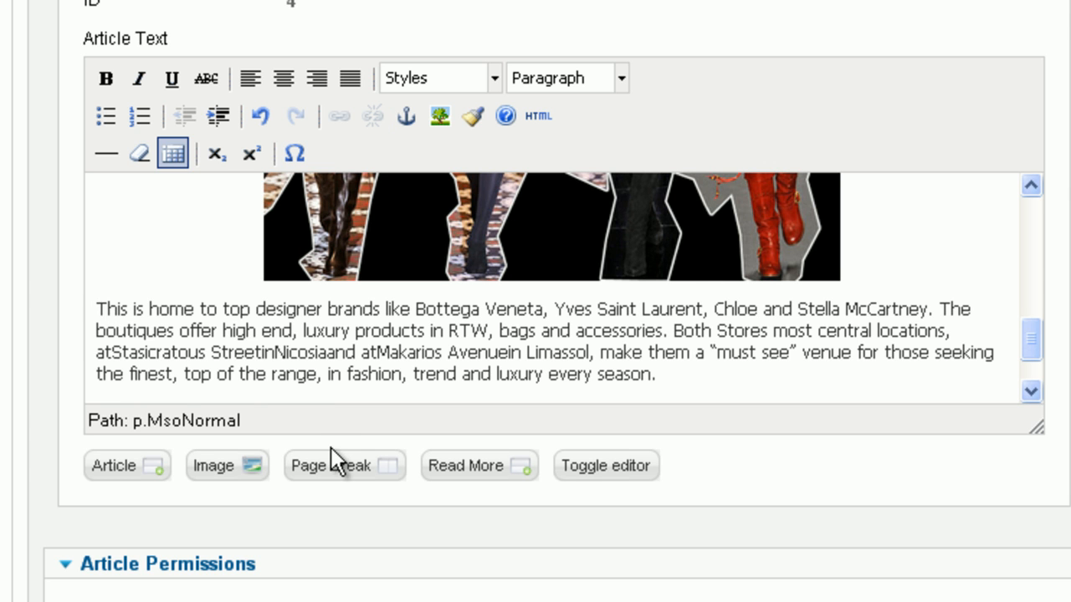
left_click(330, 465)
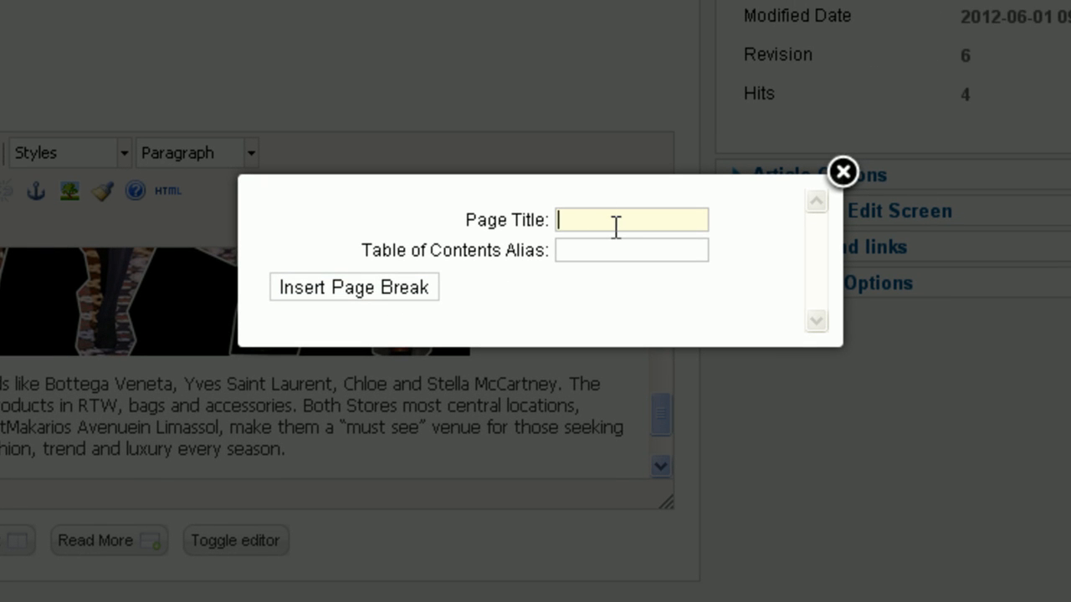
type("Page 1")
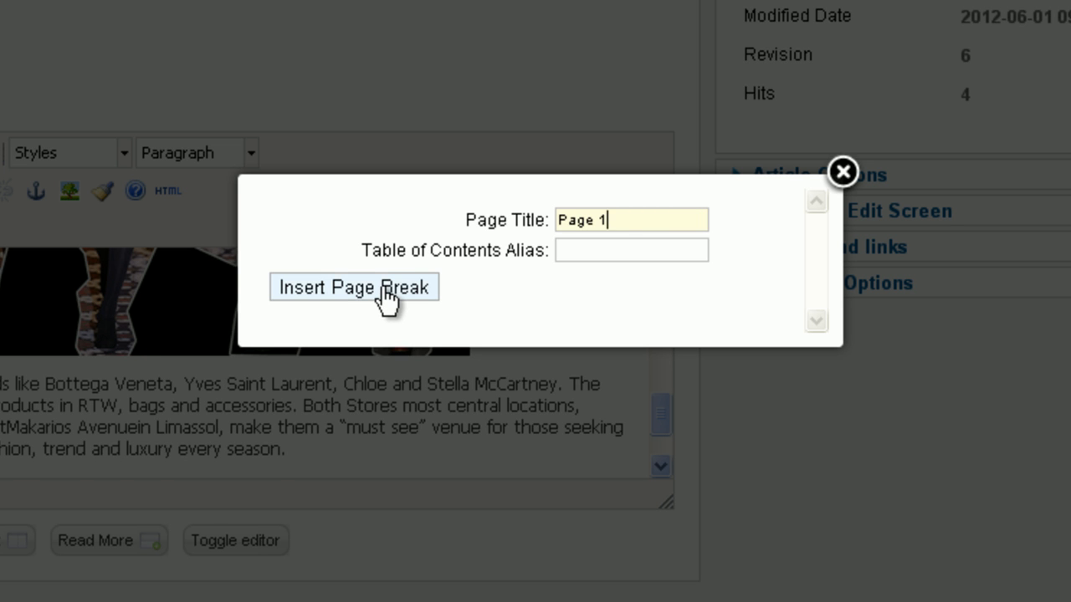
left_click(355, 288)
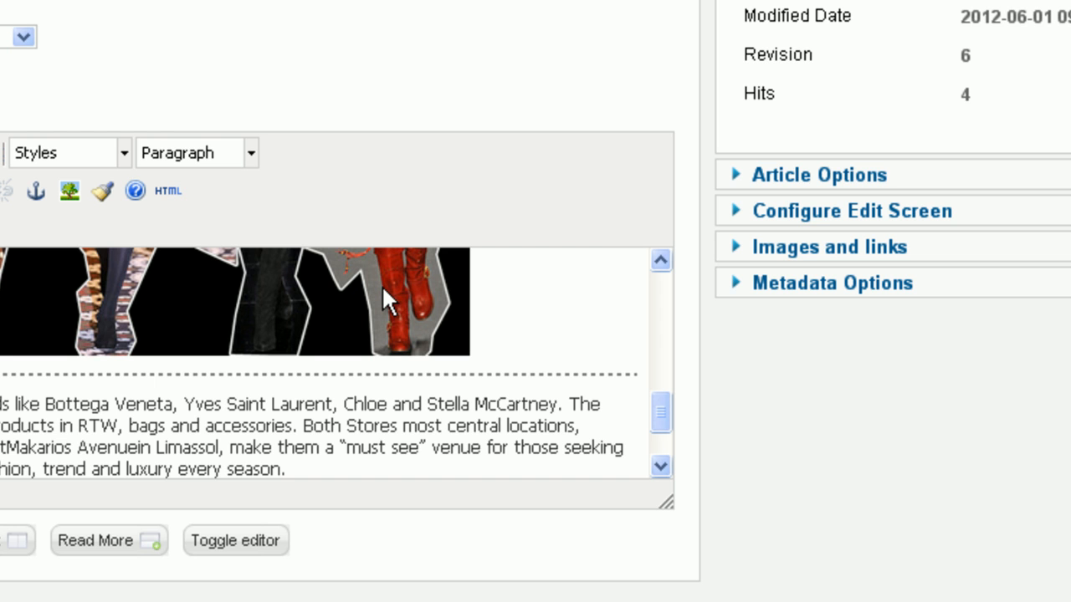
scroll("up", 3)
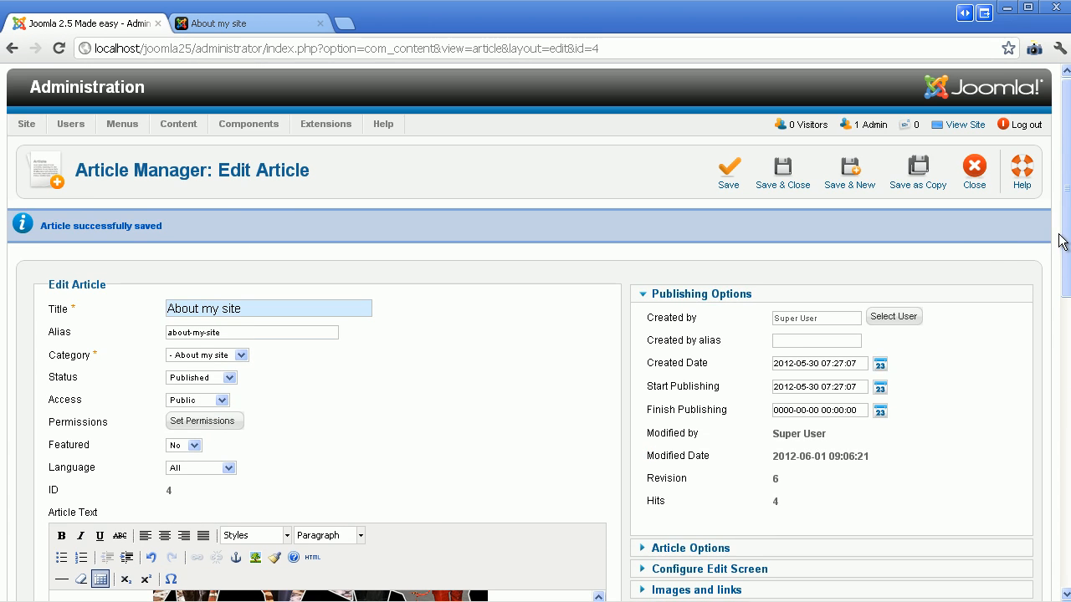
- Save, then step through the article's pages on the live site and return to administration
left_click(727, 171)
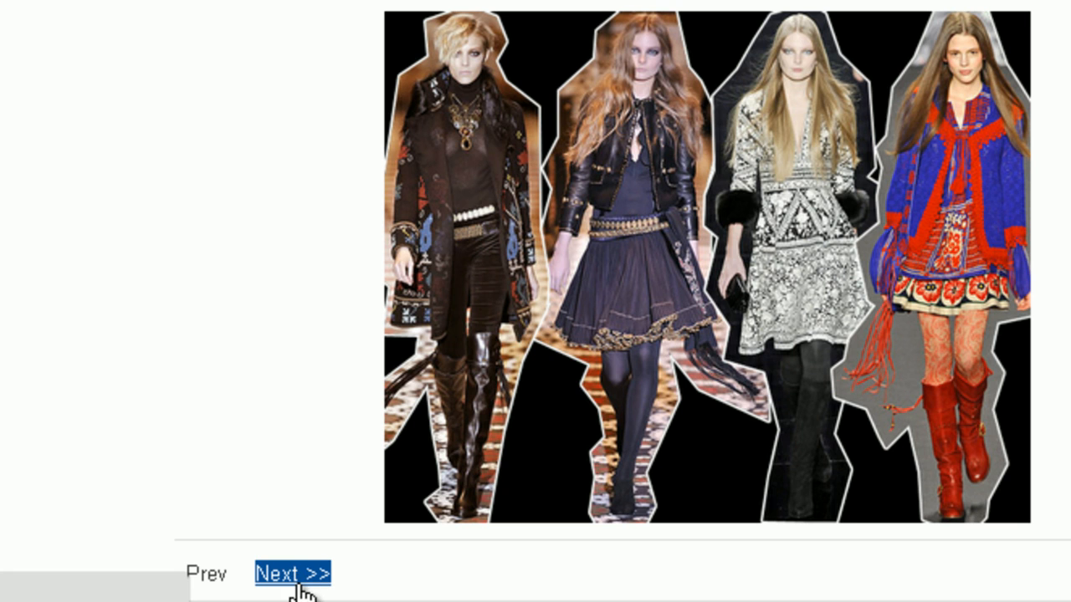
left_click(293, 573)
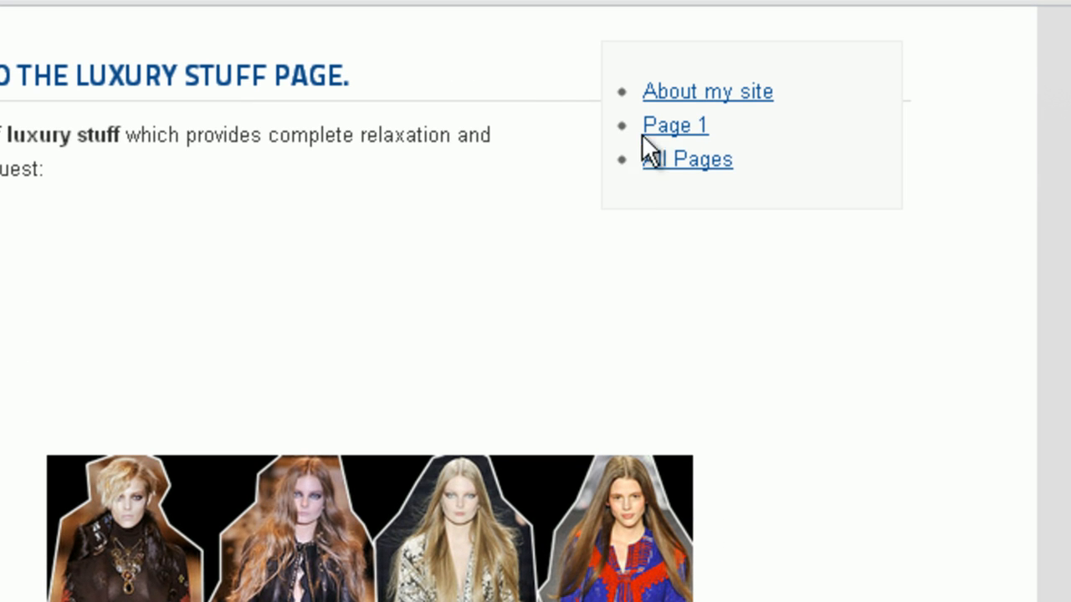
mouse_move(666, 197)
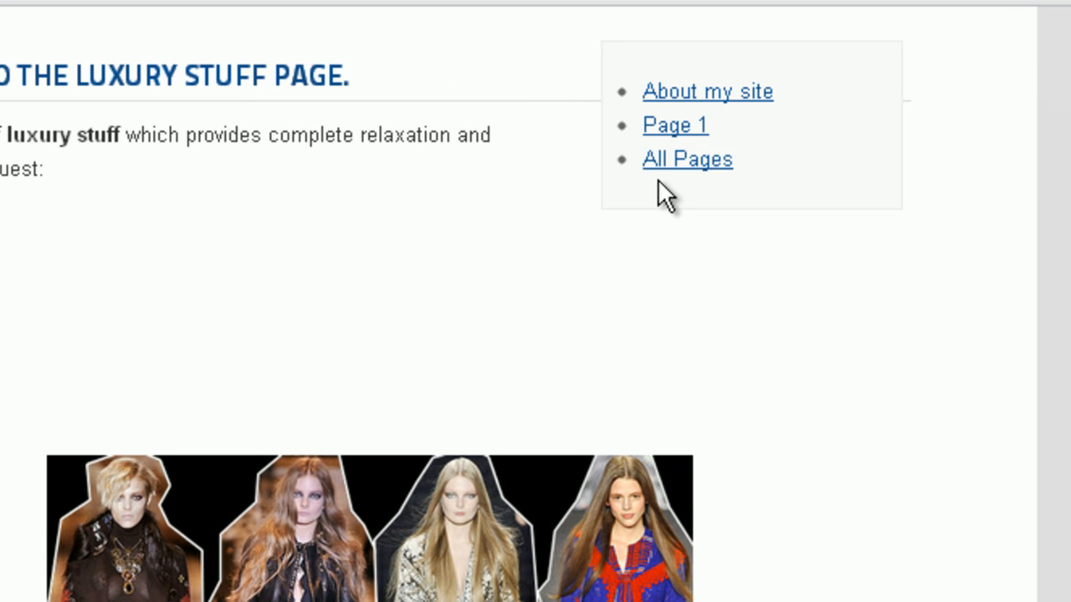
left_click(707, 90)
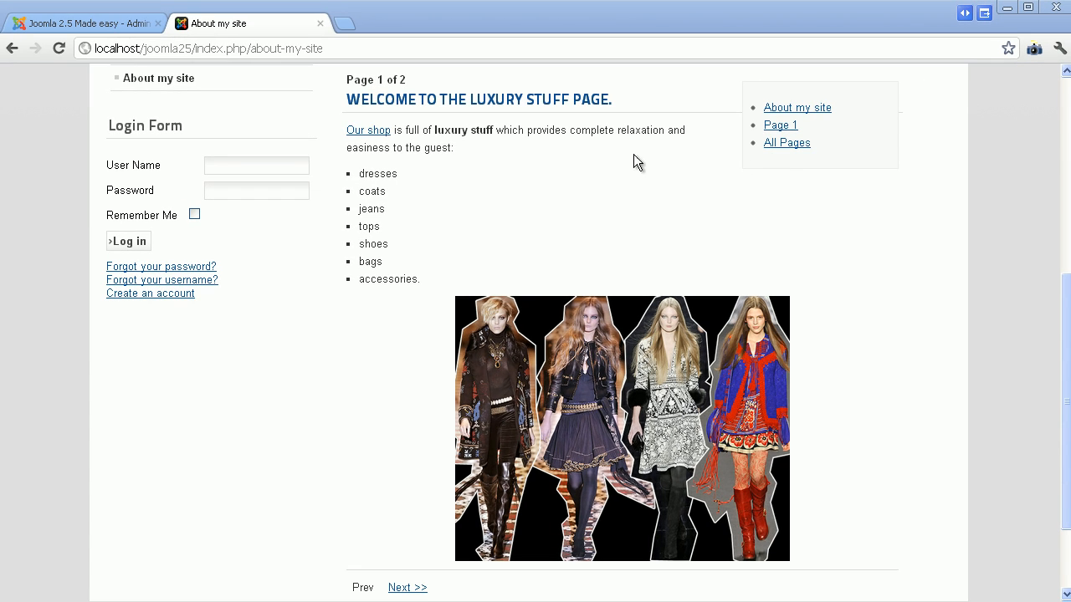
left_click(83, 23)
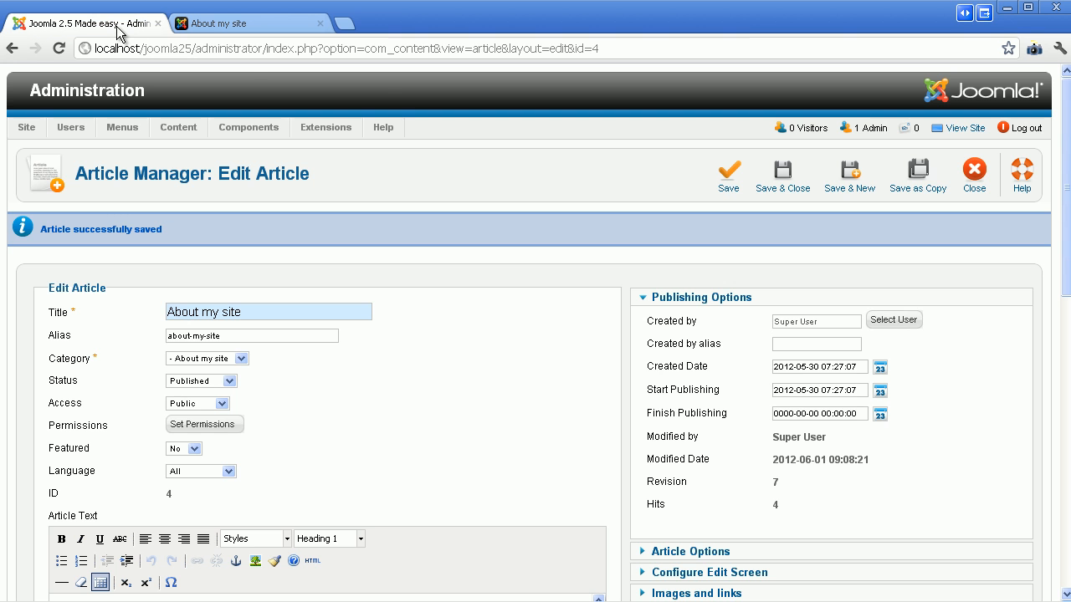
- Add a Read More break after 'jeans' and set Featured to Yes
scroll("down", 3)
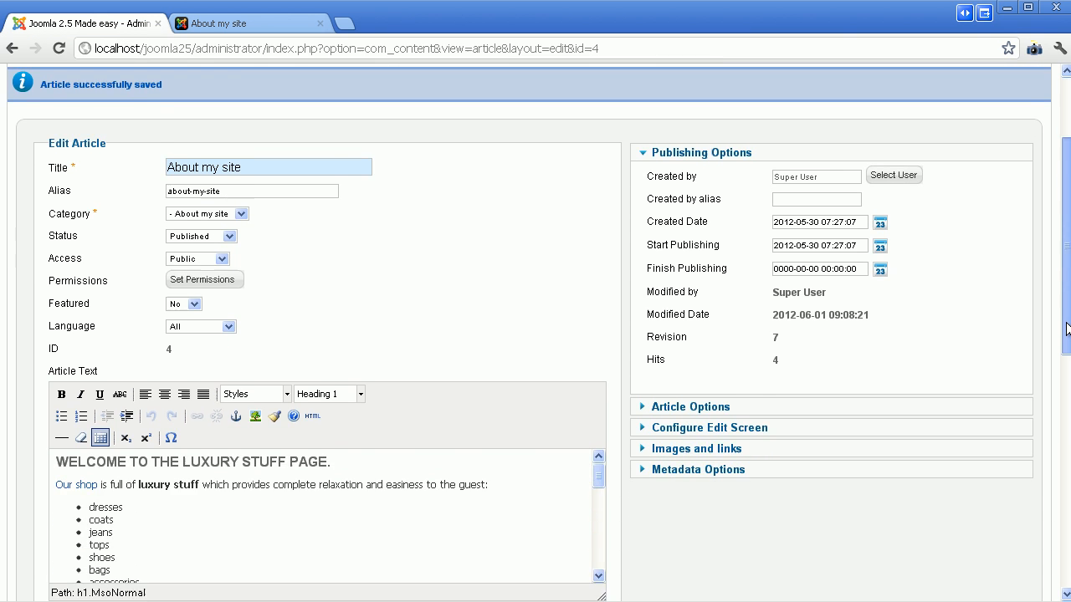
scroll("down", 3)
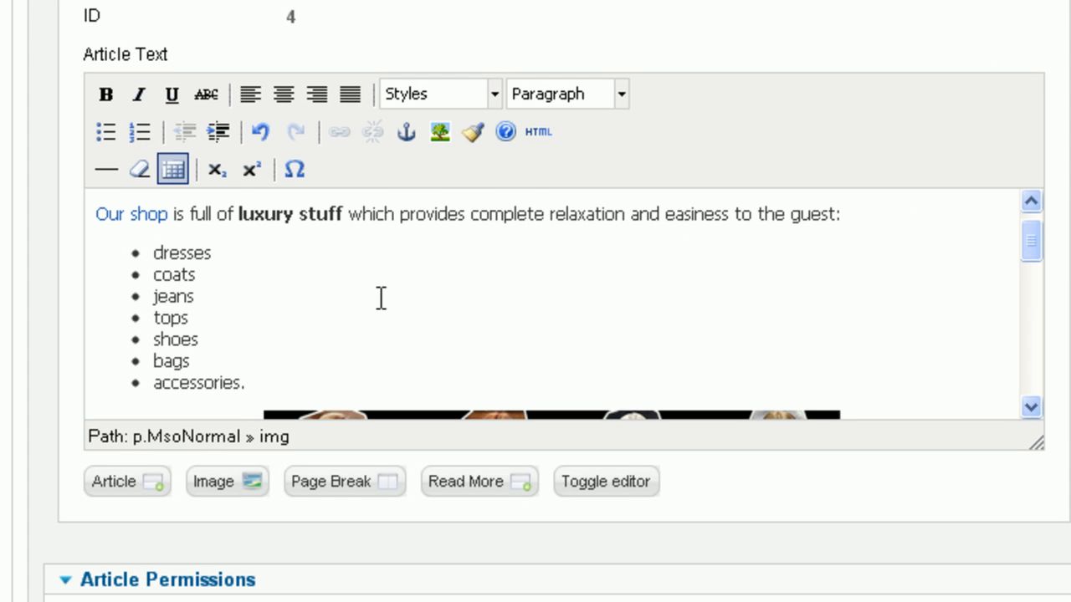
mouse_move(204, 299)
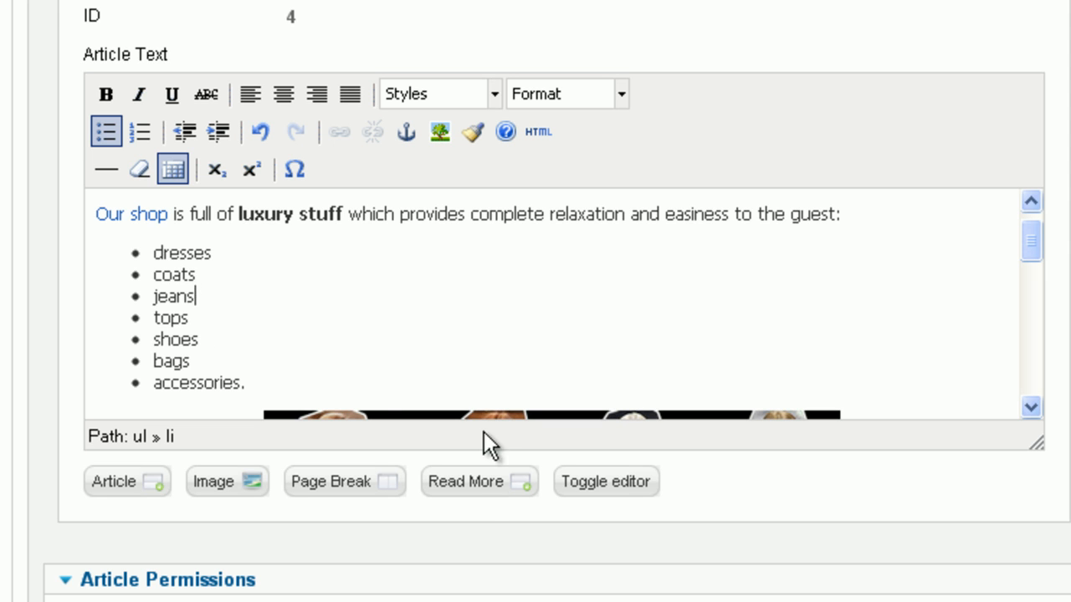
left_click(479, 482)
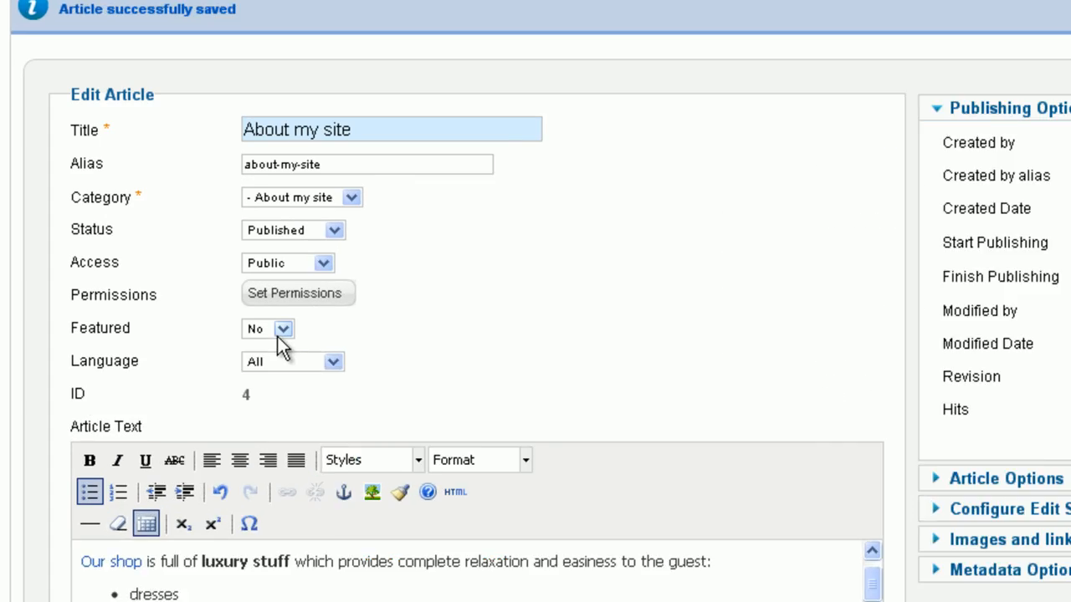
left_click(281, 327)
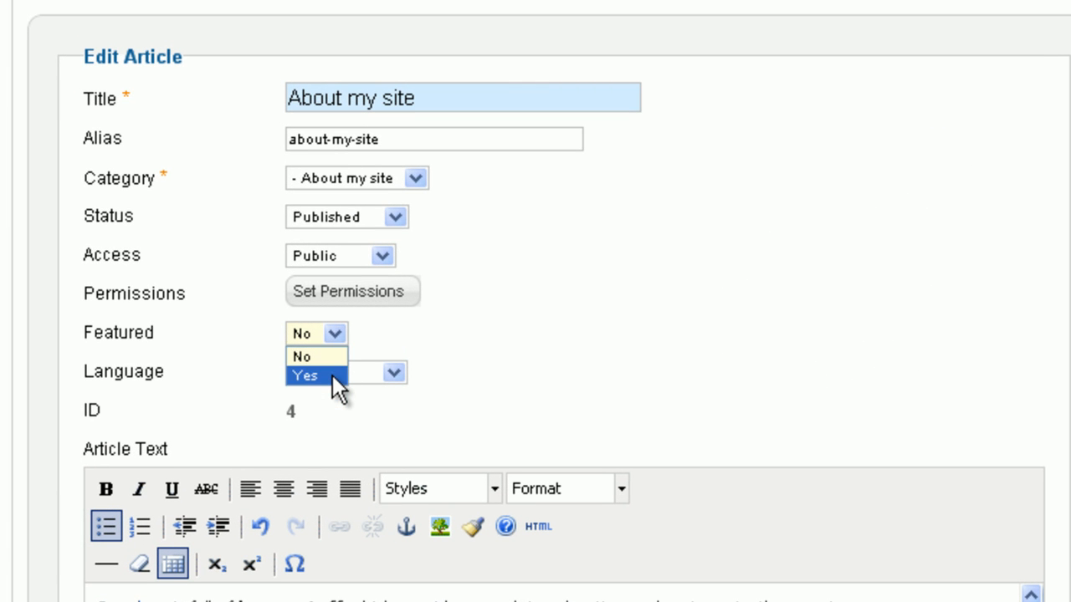
left_click(305, 375)
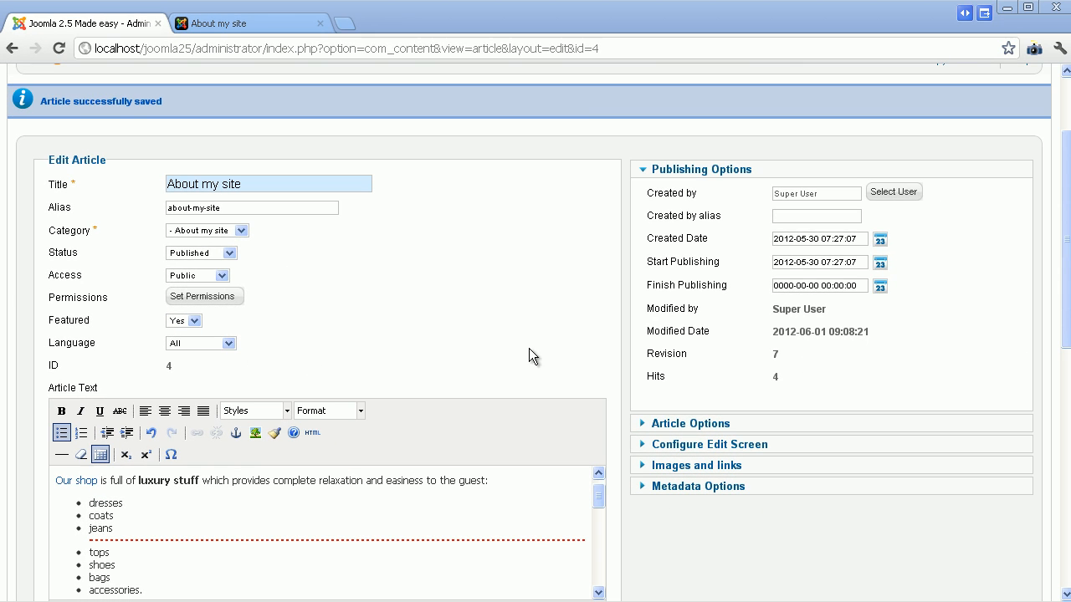
- View the home page teaser ending at jeans and follow 'Read more: About my site' to the full article
scroll("up", 3)
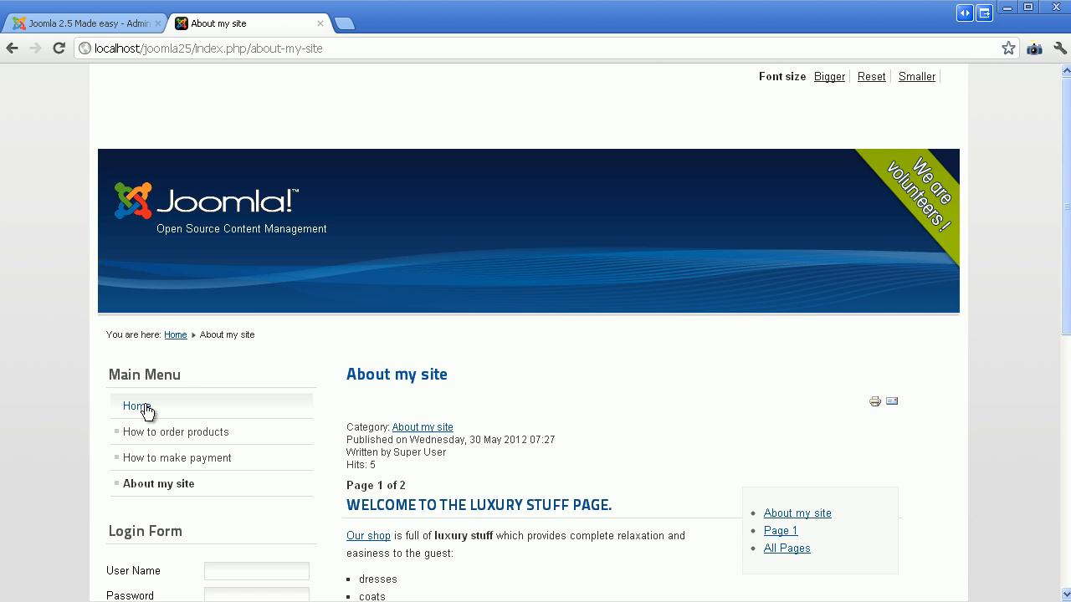
left_click(137, 406)
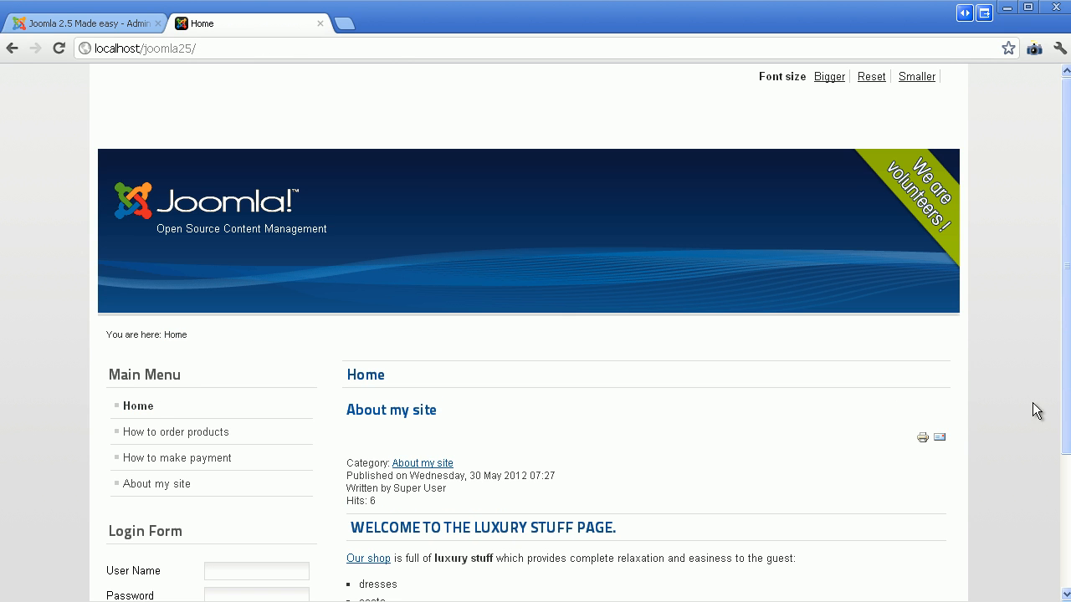
scroll("down", 3)
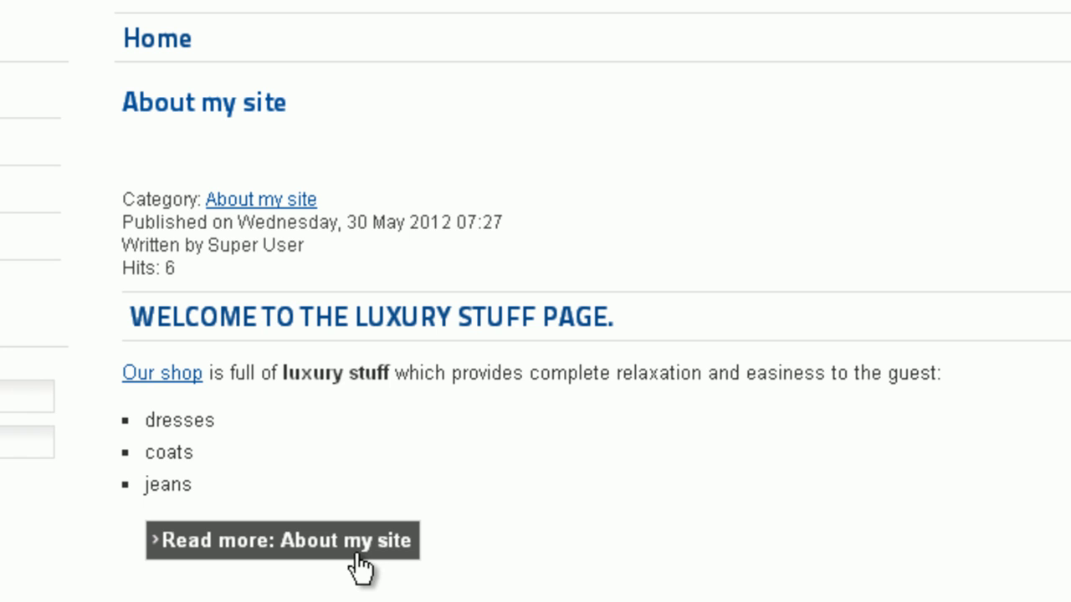
mouse_move(355, 569)
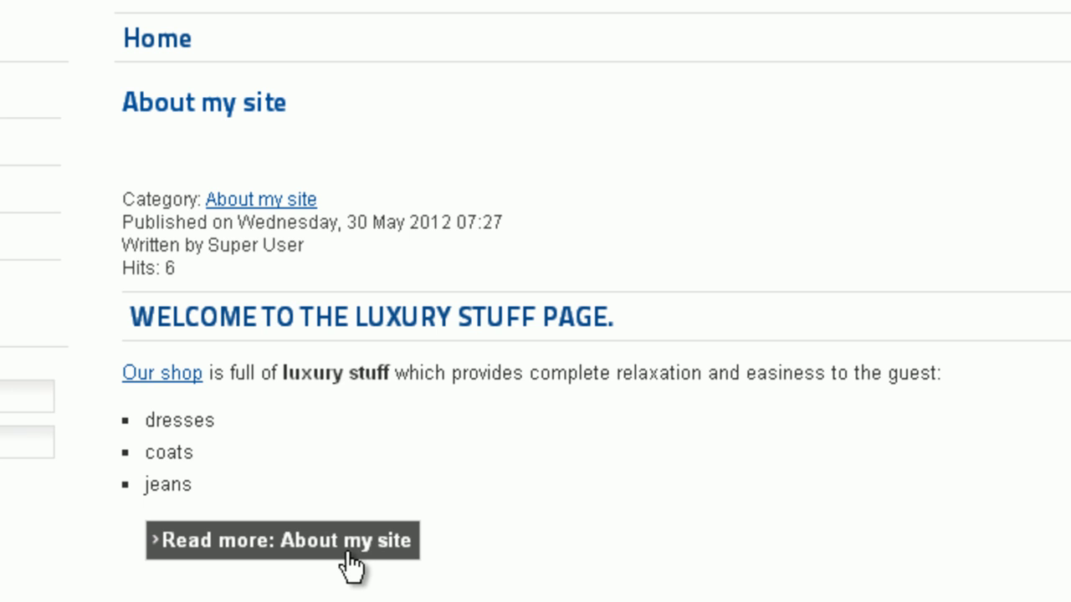
left_click(283, 540)
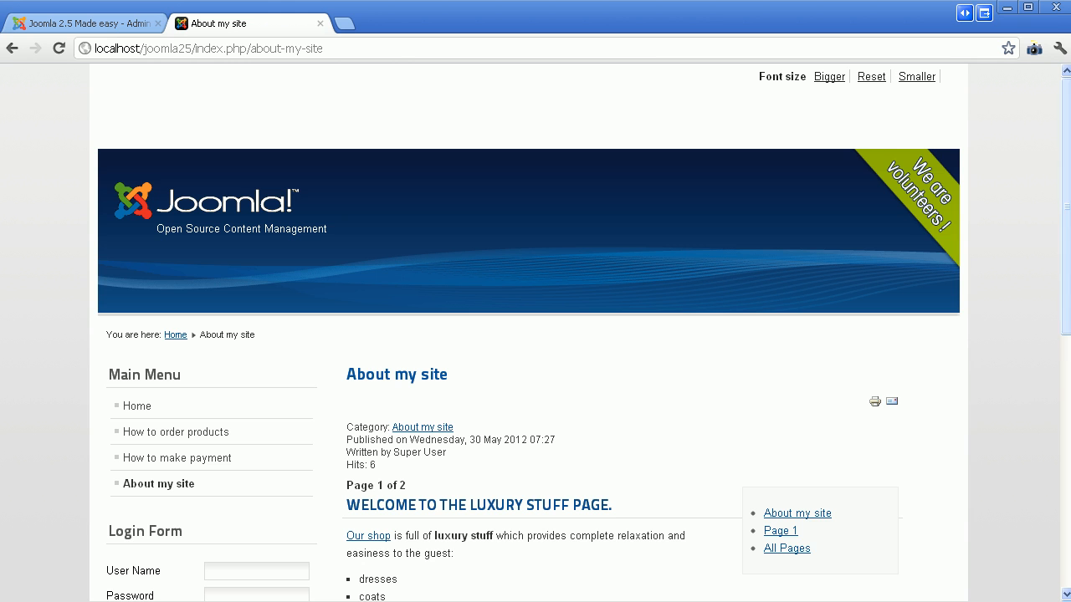
scroll("down", 3)
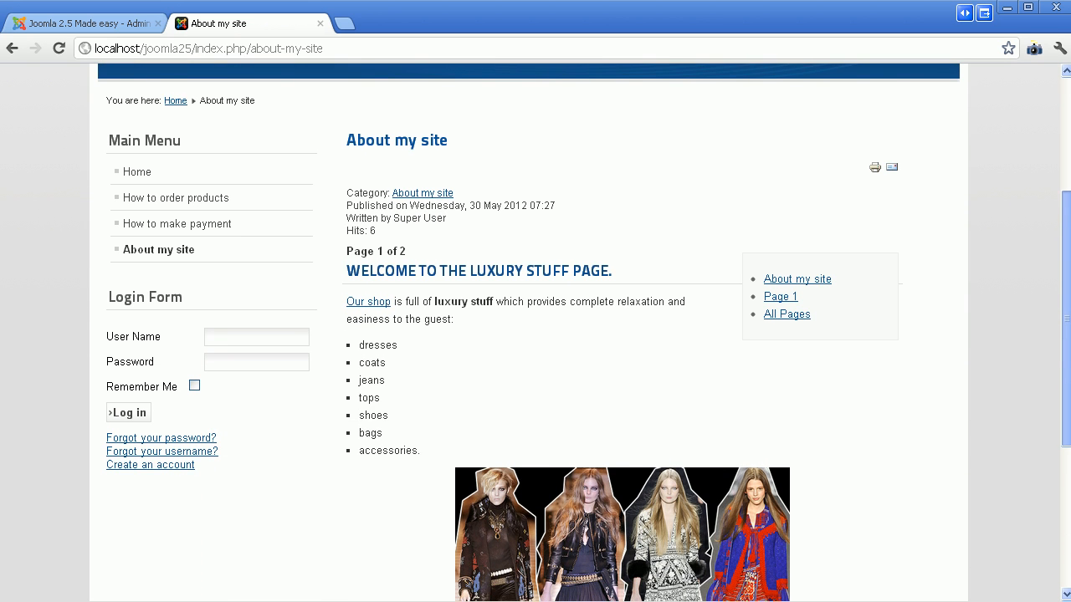